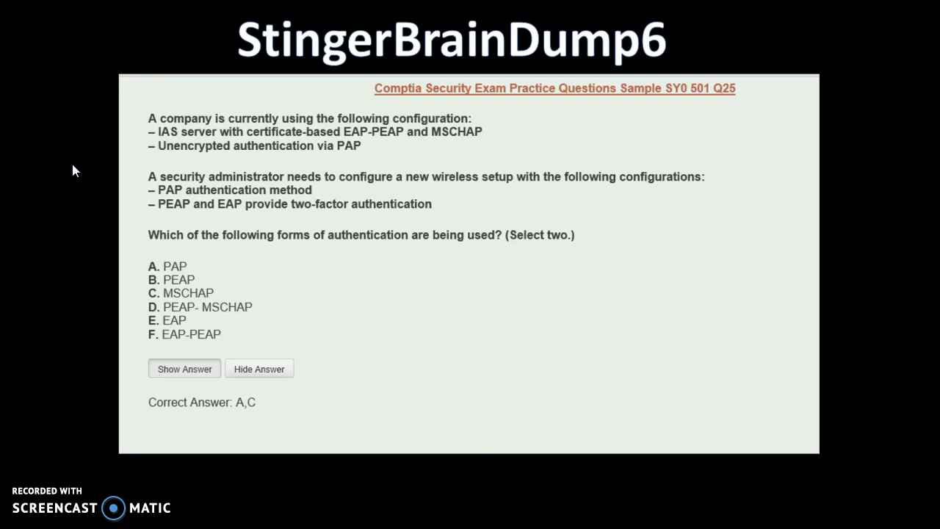
{"action": "mouse_move", "coordinate": [63, 169]}
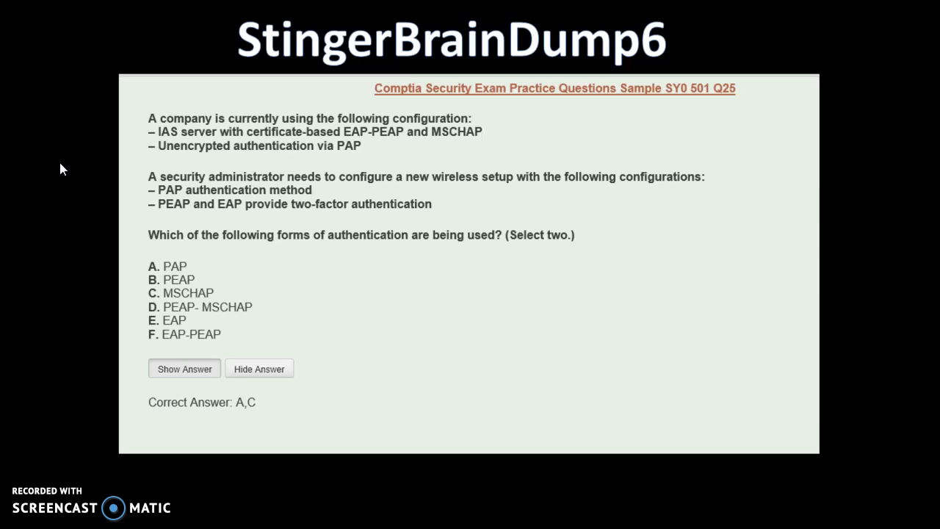
{"action": "mouse_move", "coordinate": [59, 166]}
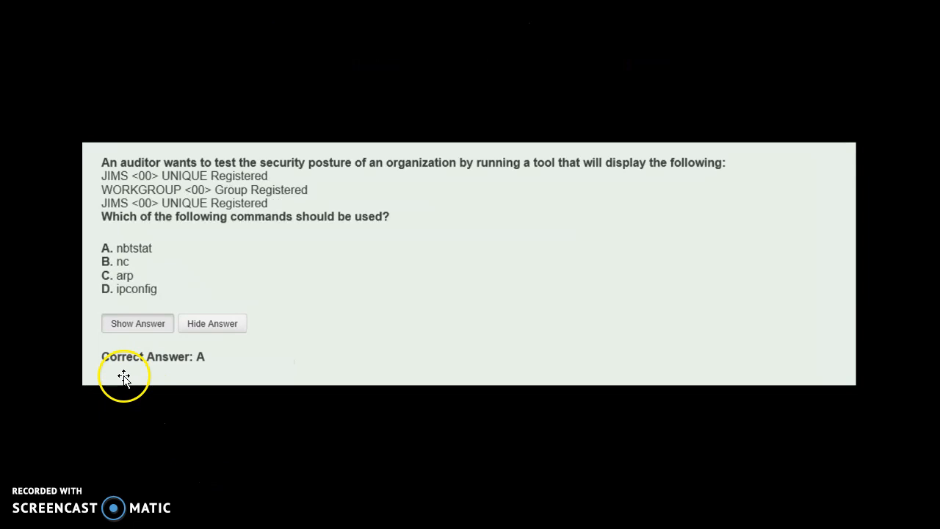
{"action": "mouse_move", "coordinate": [147, 440]}
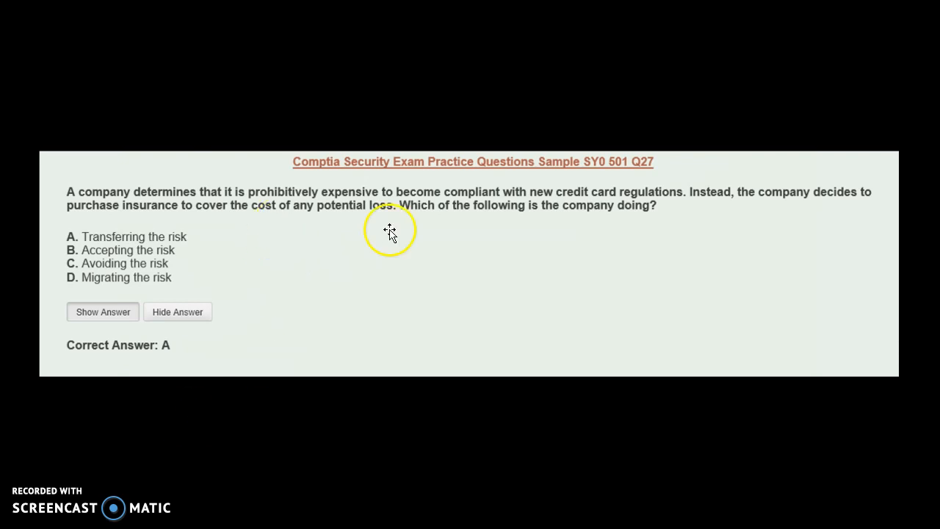
{"action": "mouse_move", "coordinate": [443, 222]}
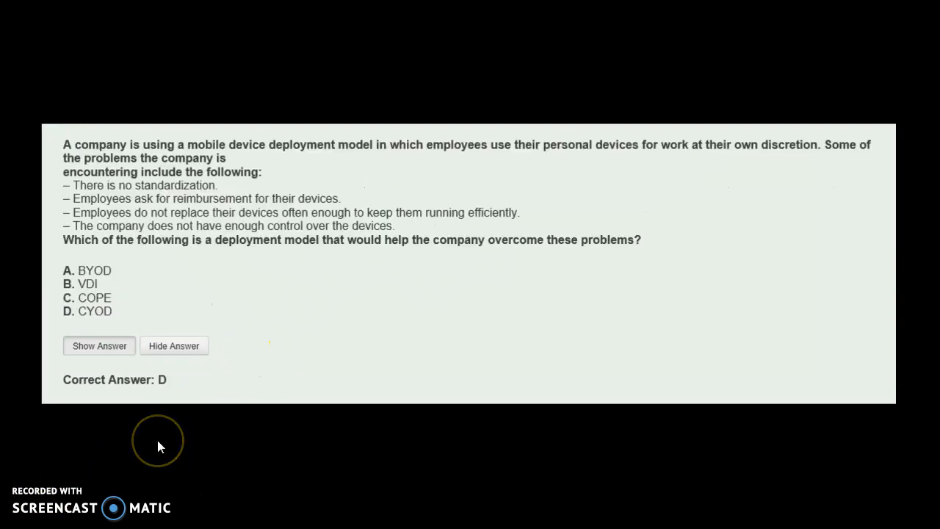
{"action": "mouse_move", "coordinate": [159, 447]}
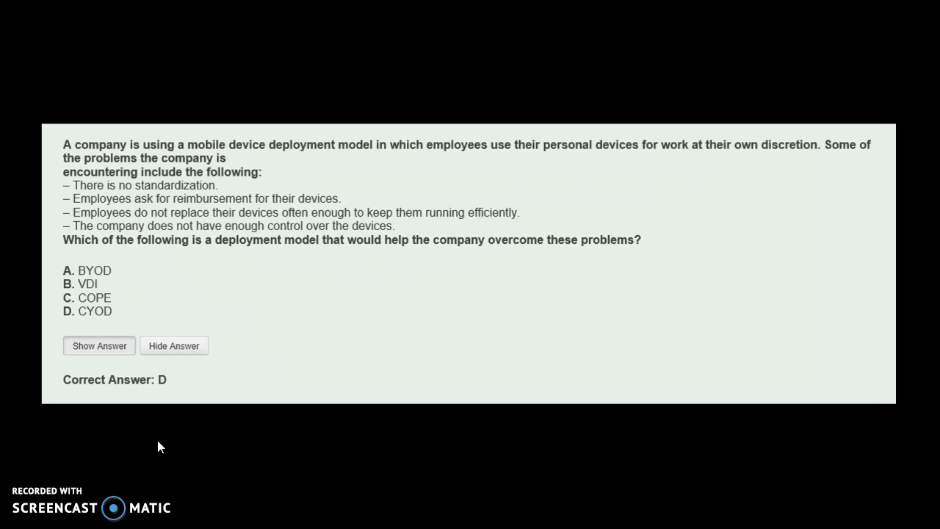
{"action": "left_click", "coordinate": [165, 432]}
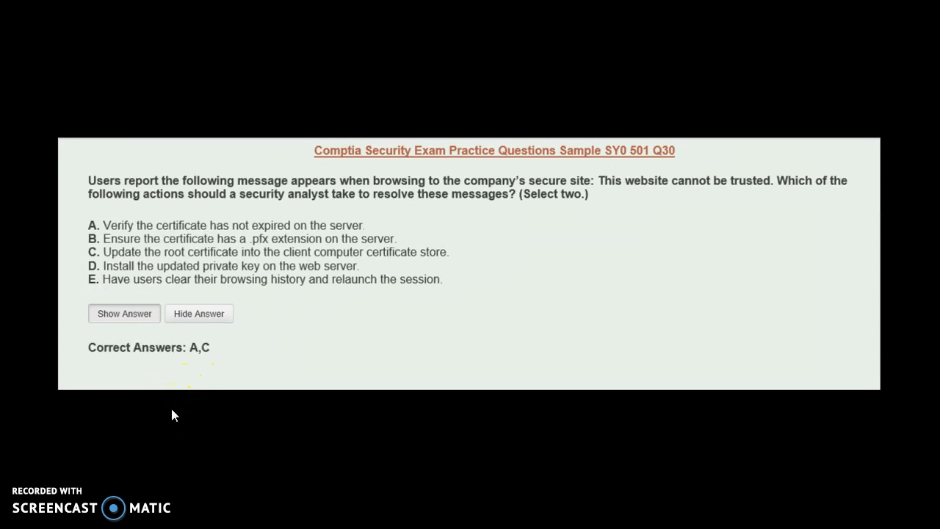
{"action": "mouse_move", "coordinate": [149, 423]}
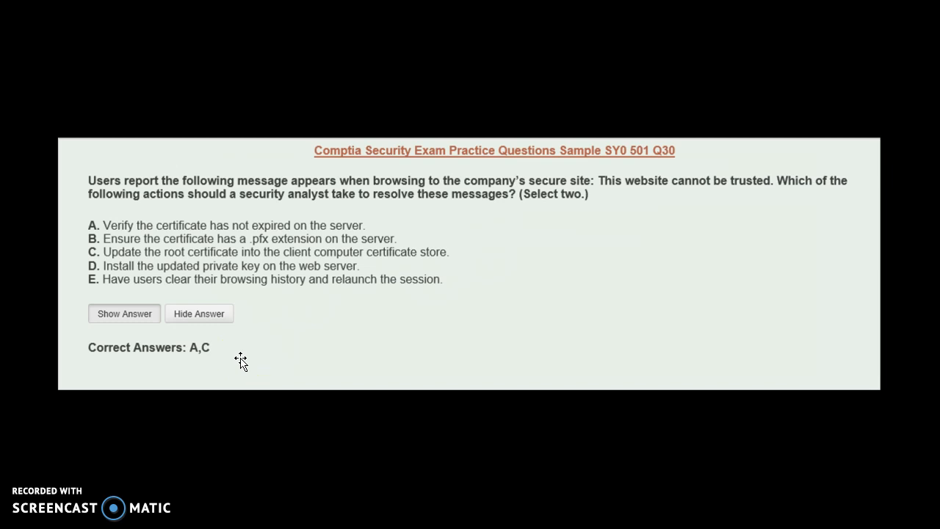
{"action": "left_click", "coordinate": [244, 347]}
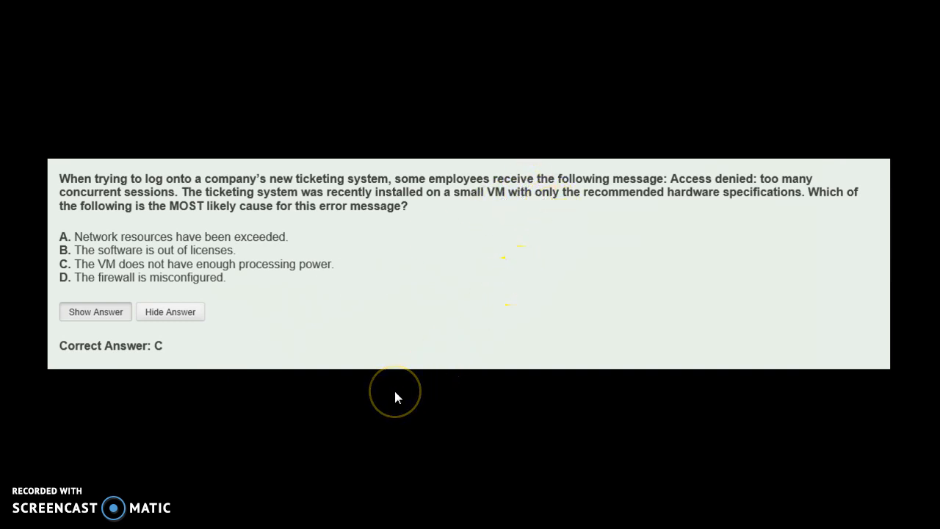
{"action": "mouse_move", "coordinate": [337, 404]}
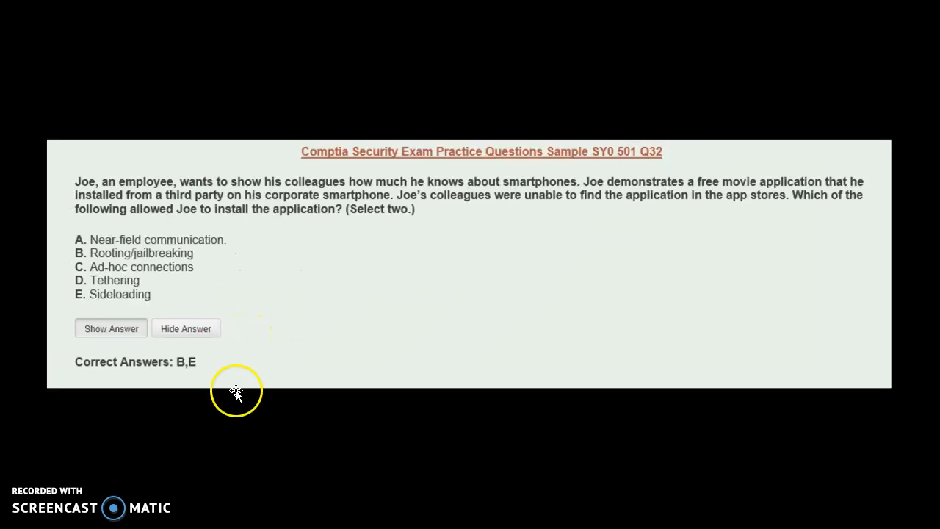
{"action": "mouse_move", "coordinate": [236, 410]}
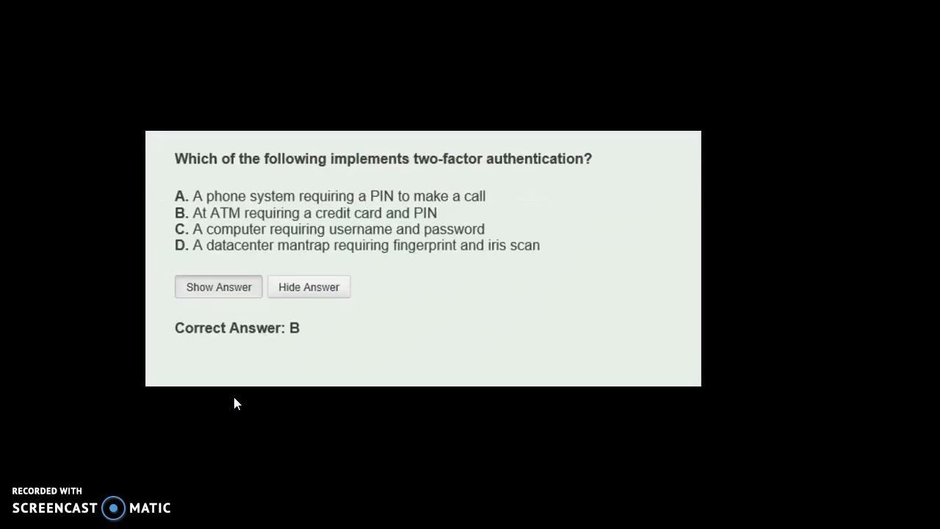
{"action": "mouse_move", "coordinate": [166, 212]}
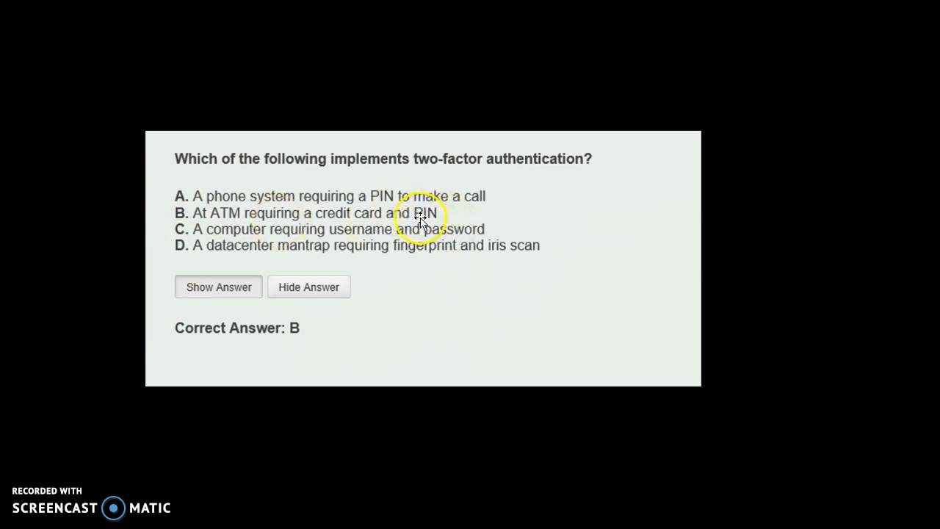
{"action": "mouse_move", "coordinate": [292, 182]}
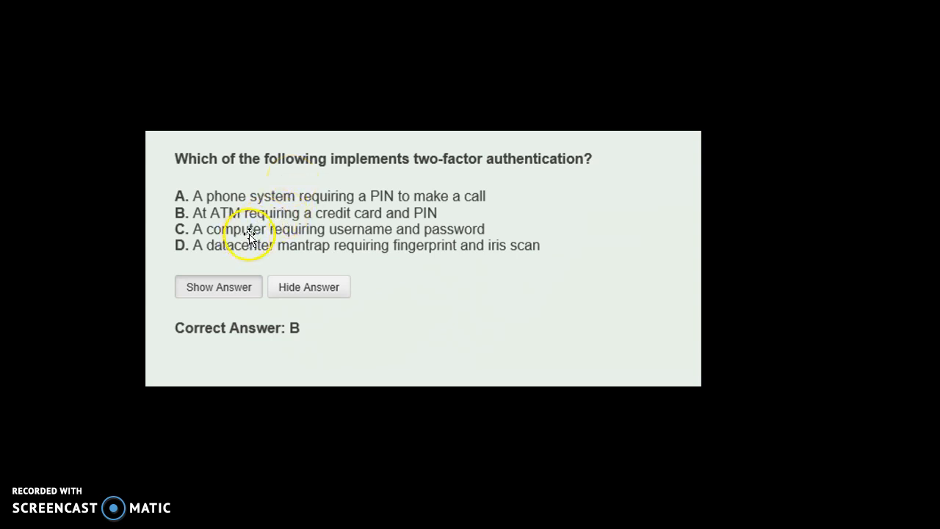
{"action": "mouse_move", "coordinate": [298, 232]}
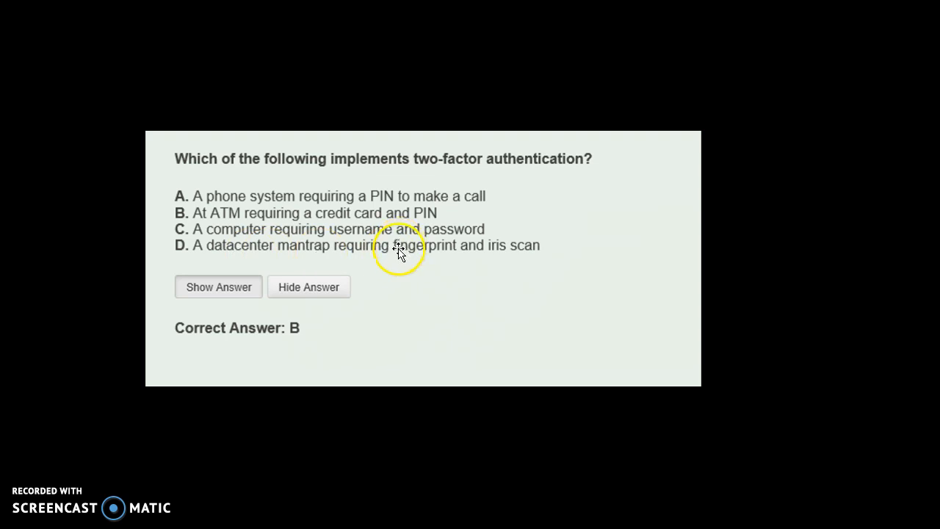
{"action": "mouse_move", "coordinate": [393, 357]}
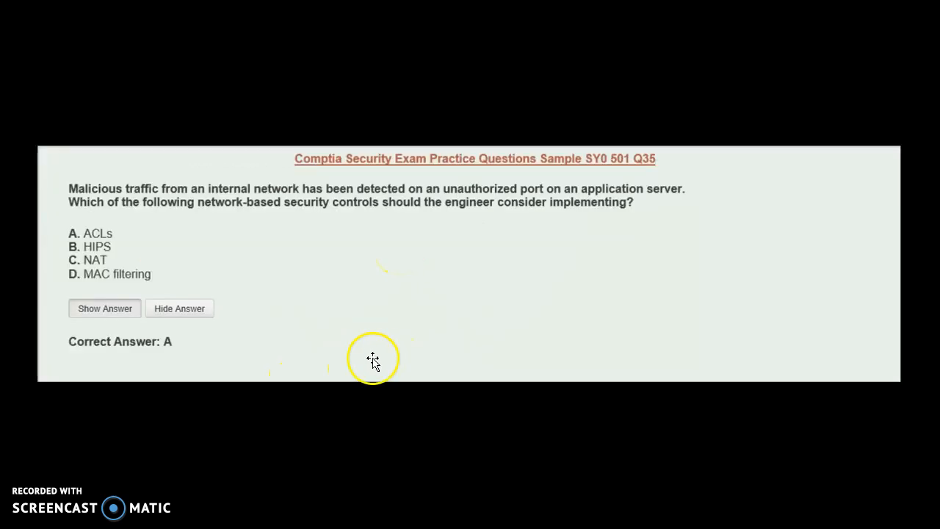
{"action": "mouse_move", "coordinate": [213, 371]}
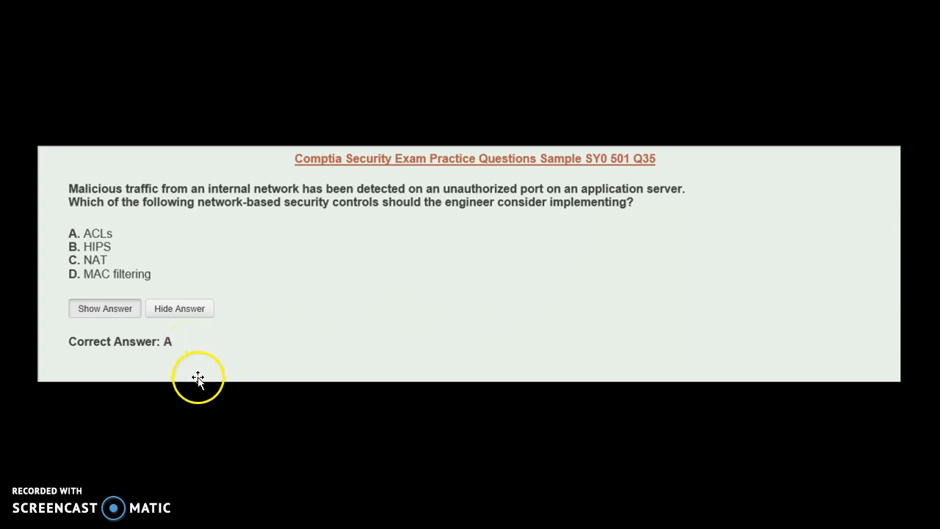
{"action": "mouse_move", "coordinate": [229, 411]}
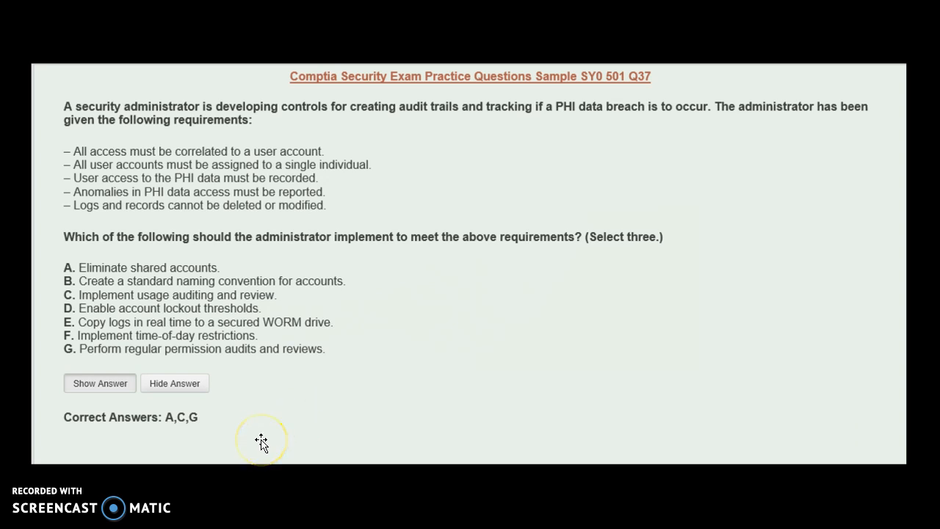
{"action": "mouse_move", "coordinate": [186, 437]}
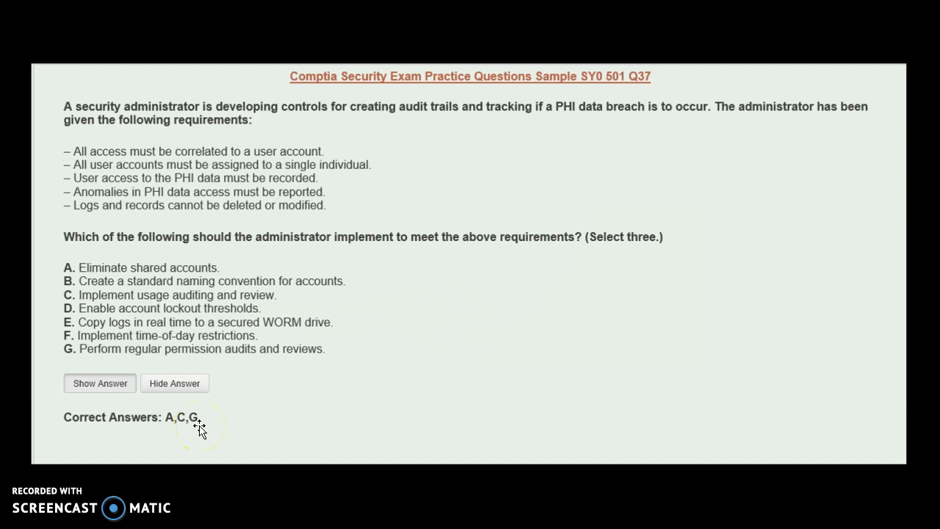
{"action": "mouse_move", "coordinate": [257, 417]}
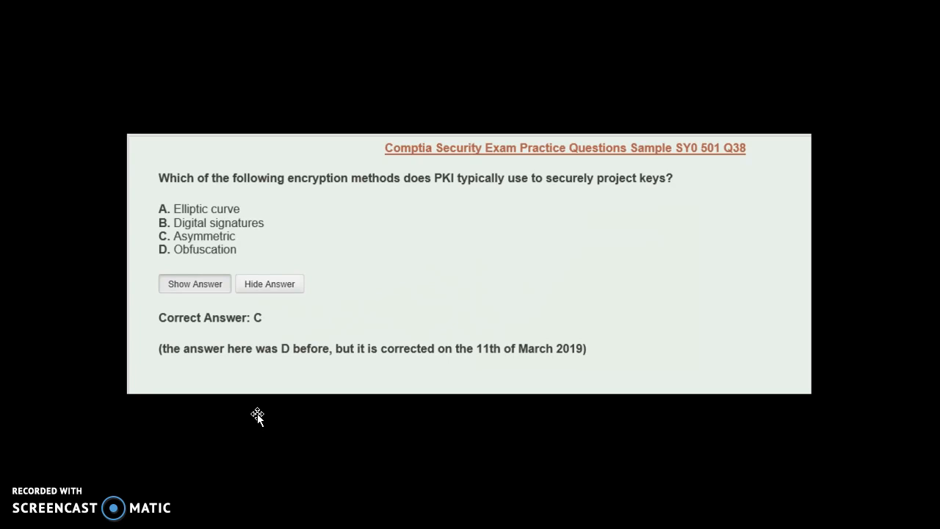
{"action": "mouse_move", "coordinate": [256, 419]}
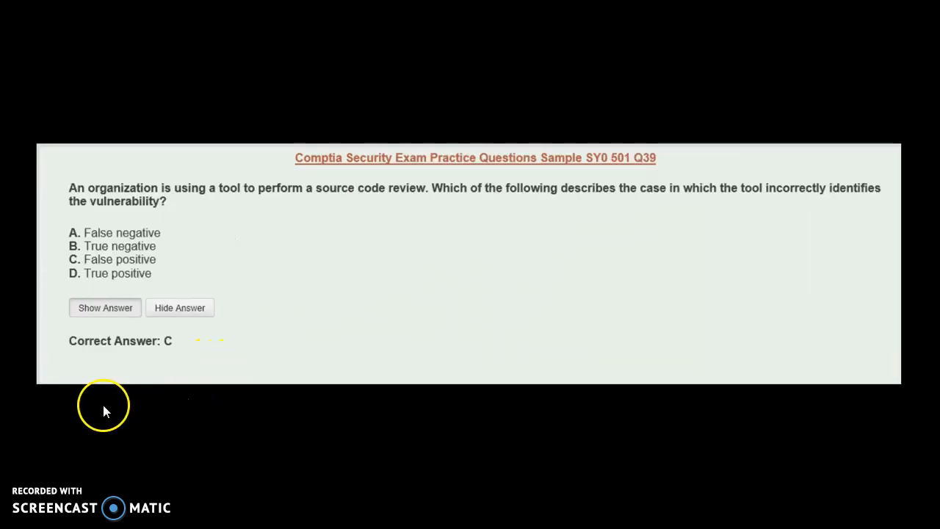
{"action": "mouse_move", "coordinate": [103, 415]}
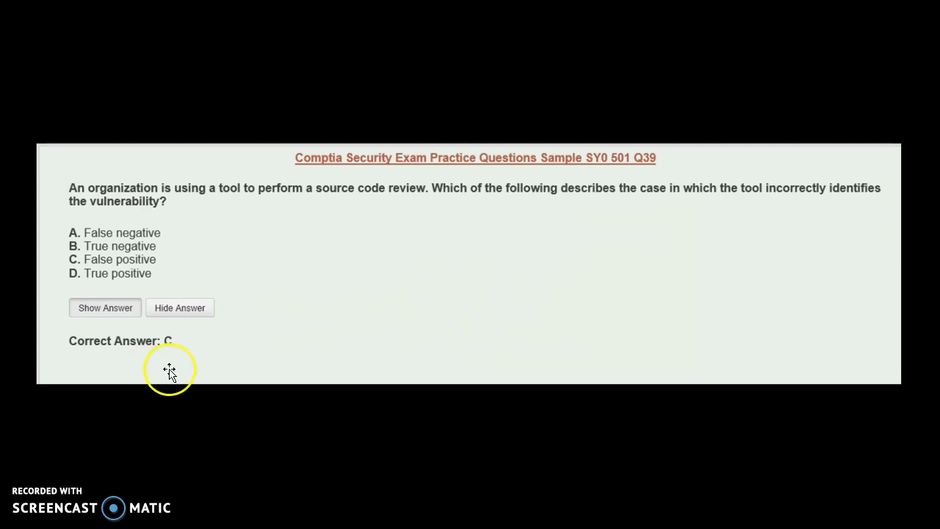
{"action": "mouse_move", "coordinate": [171, 377]}
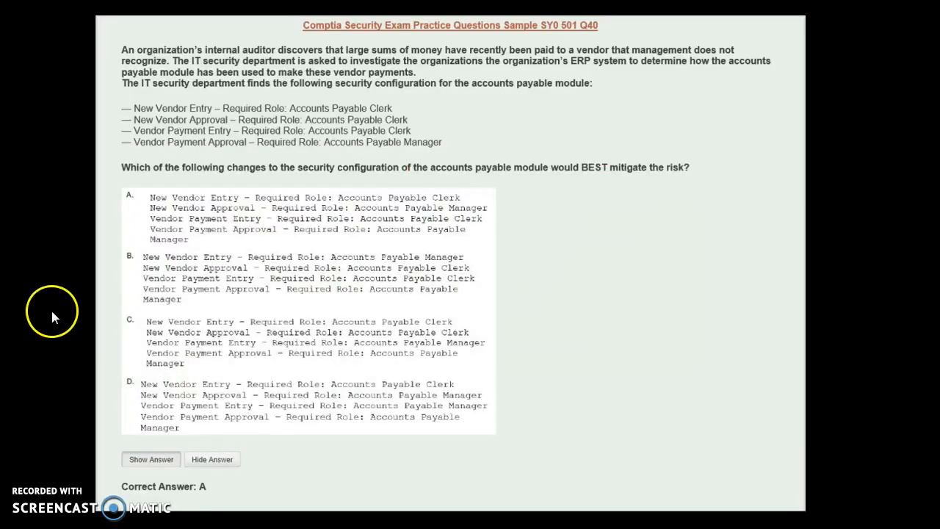
{"action": "mouse_move", "coordinate": [60, 312]}
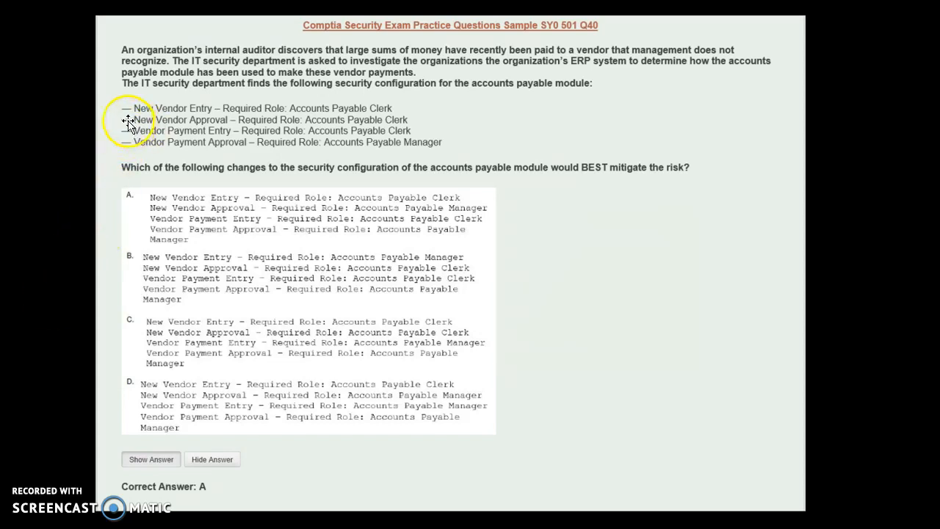
{"action": "mouse_move", "coordinate": [109, 113]}
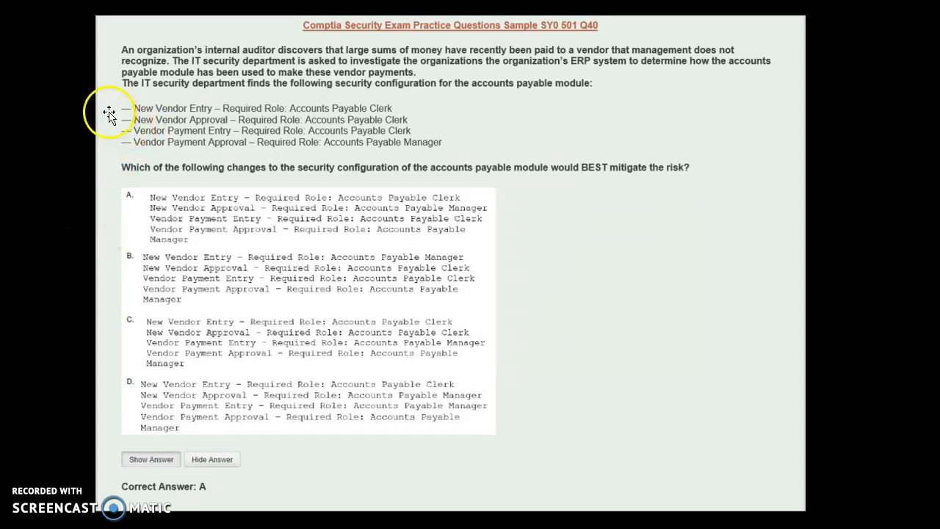
{"action": "mouse_move", "coordinate": [362, 103]}
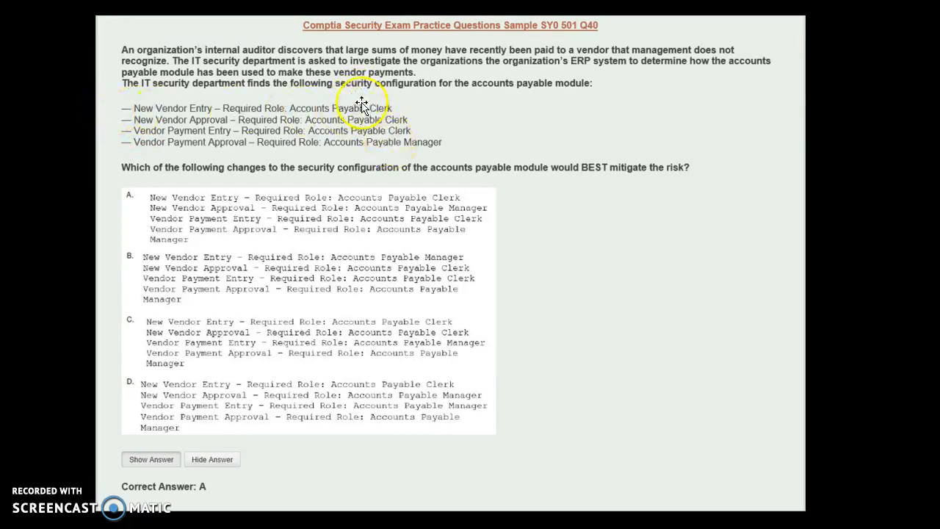
{"action": "mouse_move", "coordinate": [352, 152]}
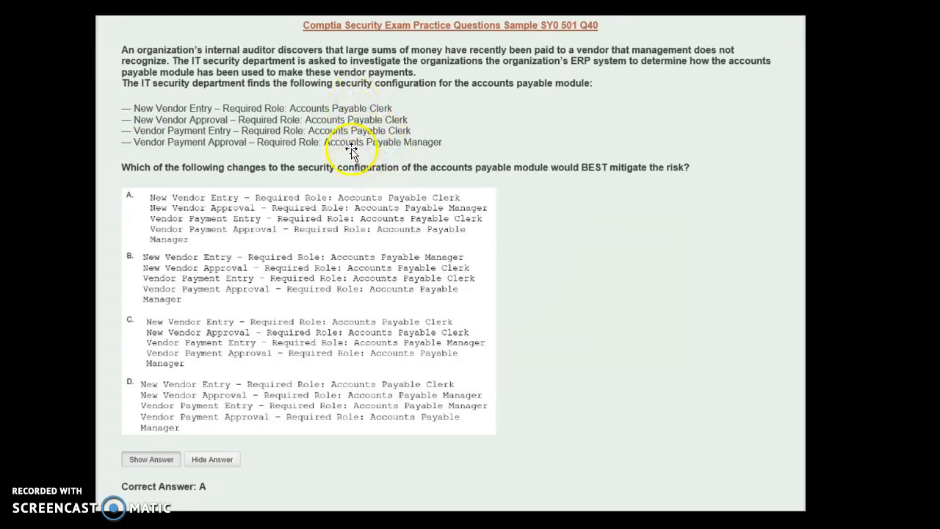
{"action": "mouse_move", "coordinate": [369, 155]}
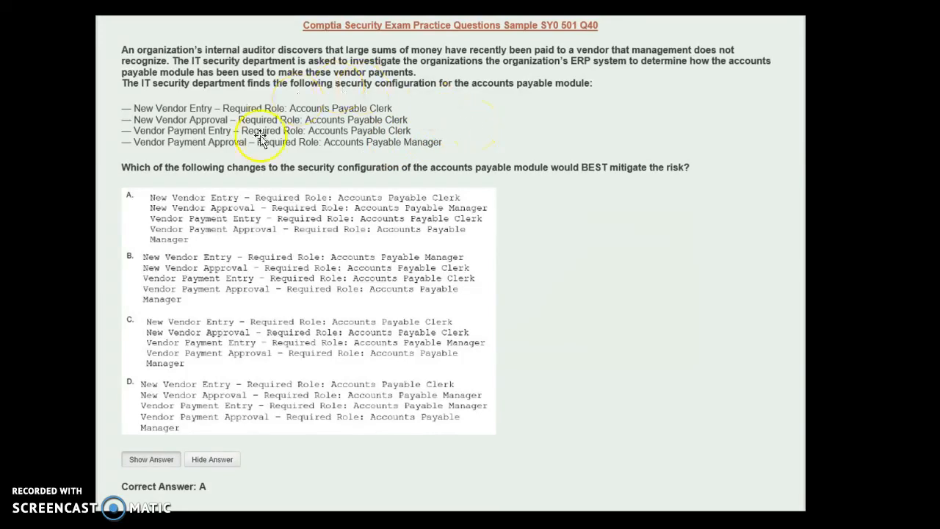
{"action": "mouse_move", "coordinate": [125, 208]}
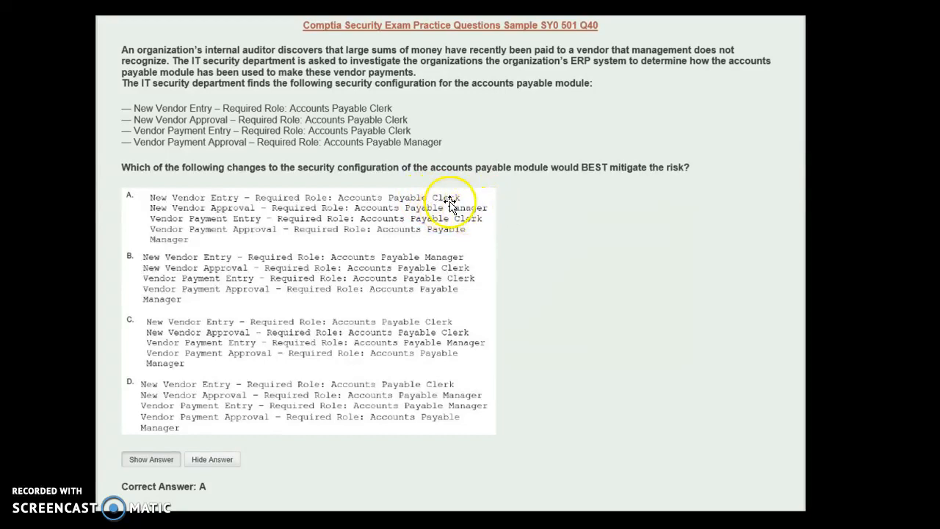
{"action": "mouse_move", "coordinate": [439, 224]}
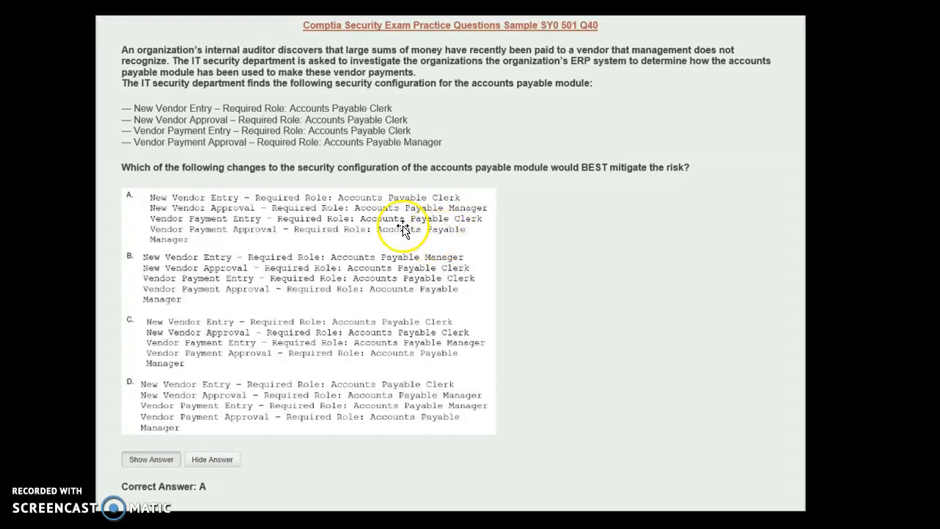
{"action": "mouse_move", "coordinate": [61, 416]}
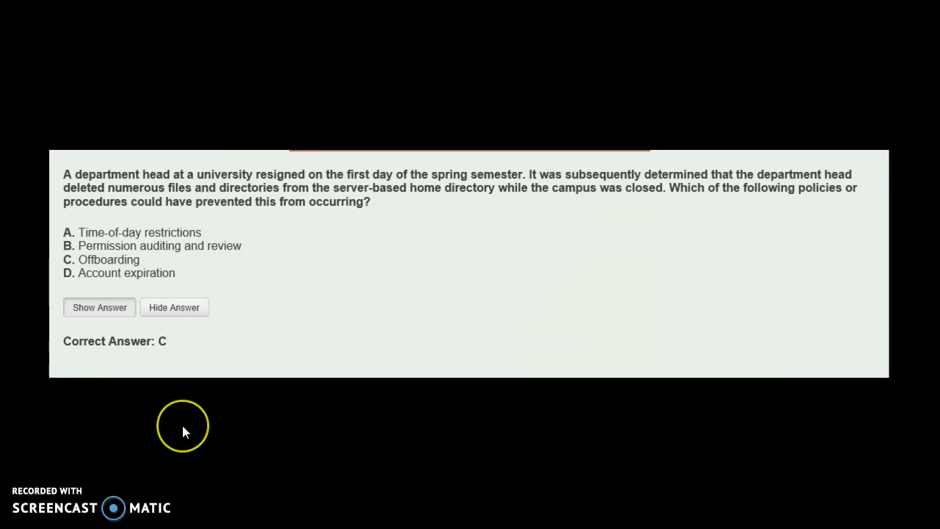
{"action": "mouse_move", "coordinate": [184, 431]}
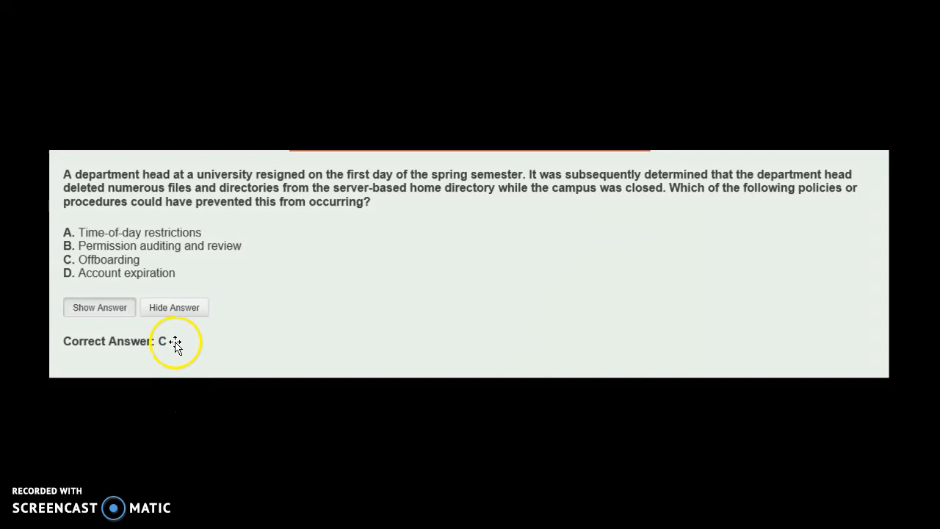
{"action": "mouse_move", "coordinate": [166, 424]}
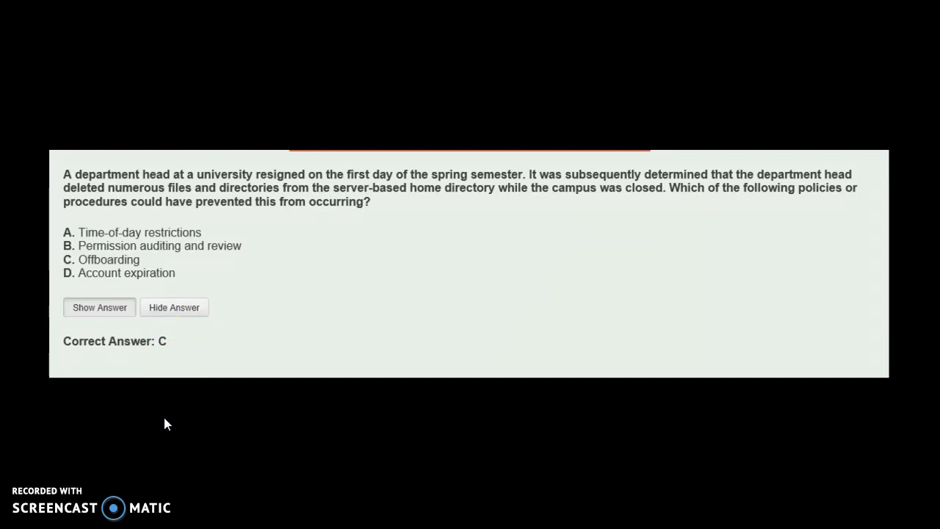
{"action": "left_click", "coordinate": [182, 420]}
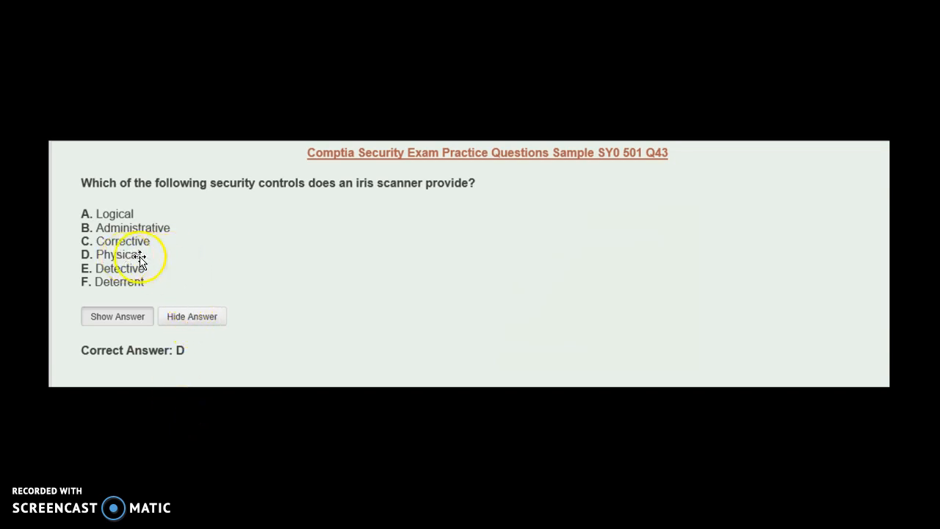
{"action": "mouse_move", "coordinate": [268, 426]}
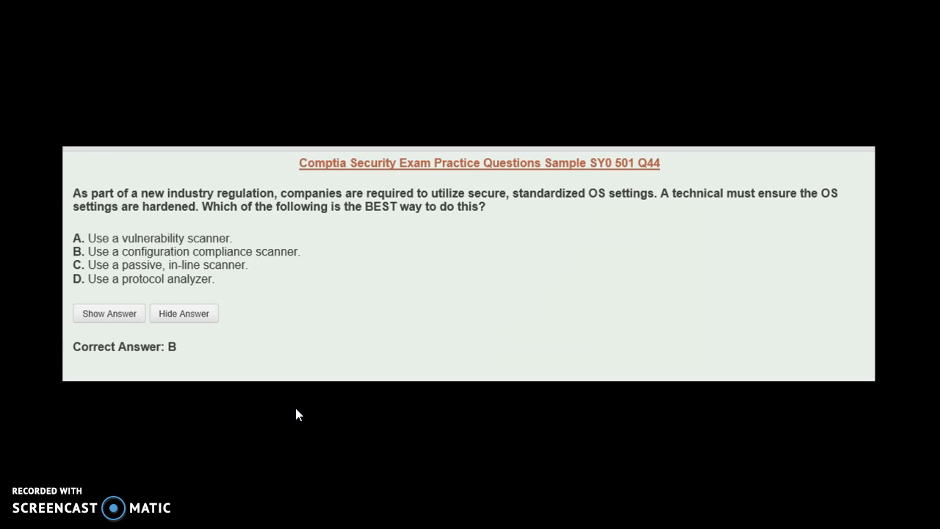
{"action": "mouse_move", "coordinate": [216, 366]}
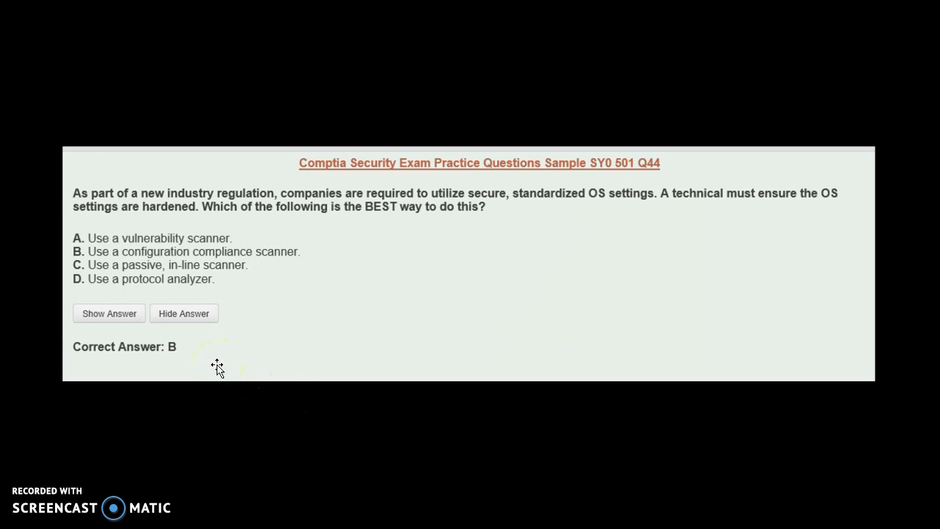
{"action": "mouse_move", "coordinate": [300, 363]}
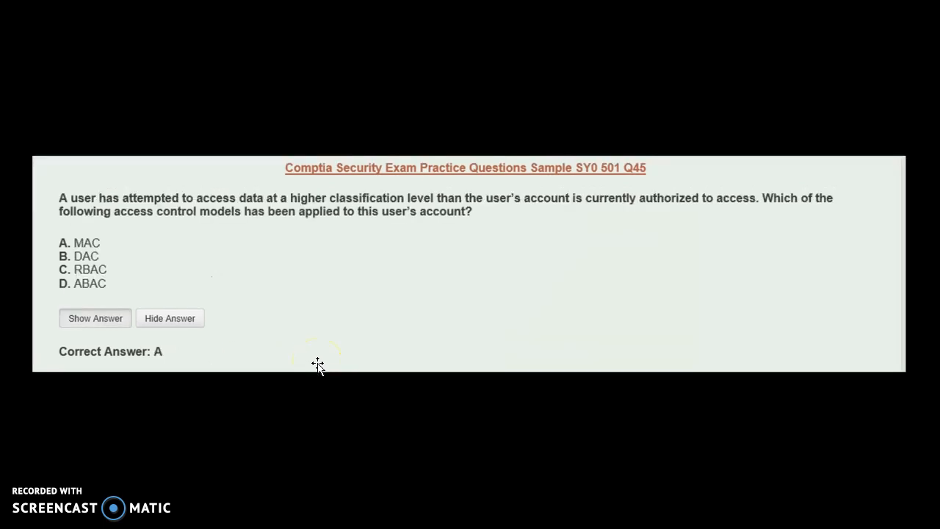
{"action": "mouse_move", "coordinate": [256, 395]}
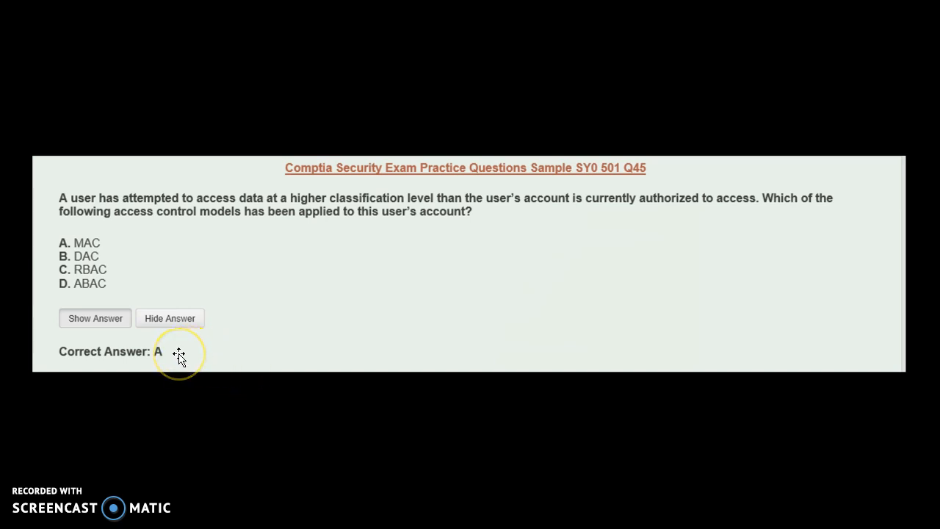
{"action": "mouse_move", "coordinate": [316, 368]}
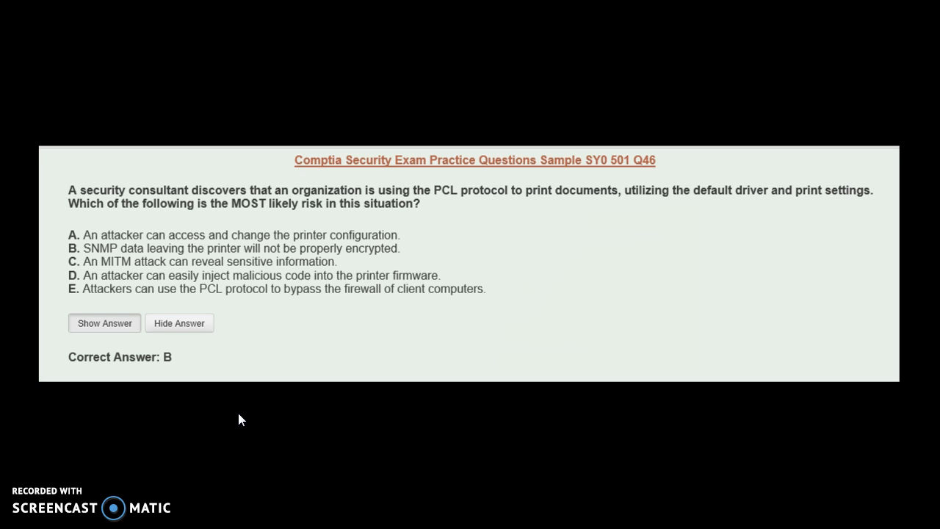
{"action": "mouse_move", "coordinate": [246, 416]}
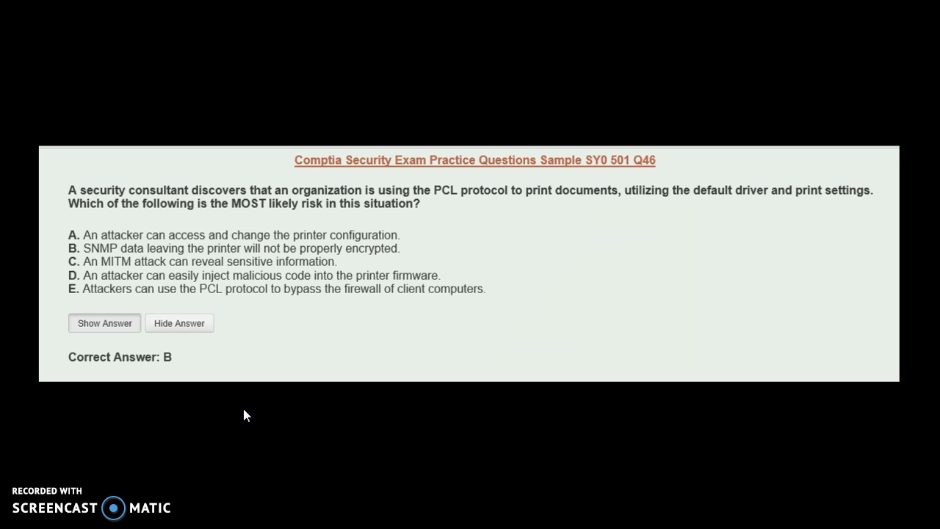
{"action": "mouse_move", "coordinate": [246, 409]}
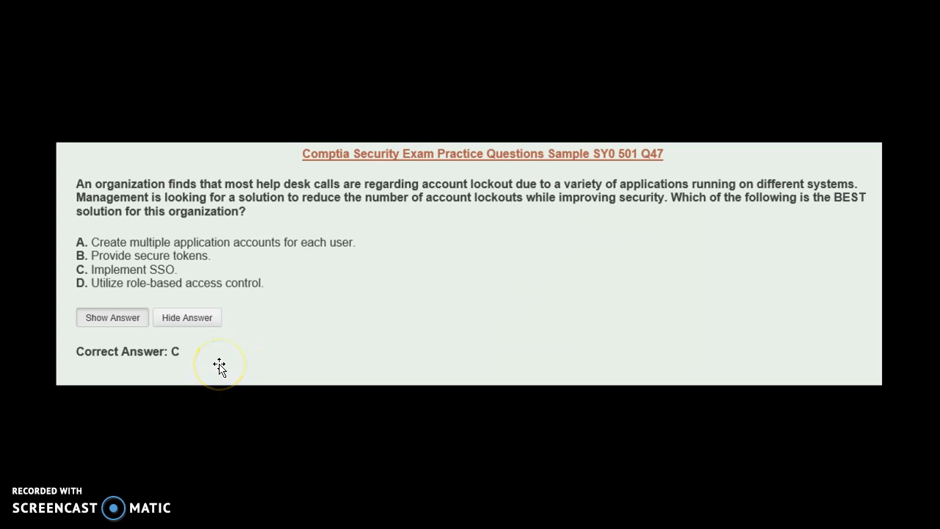
{"action": "mouse_move", "coordinate": [192, 269]}
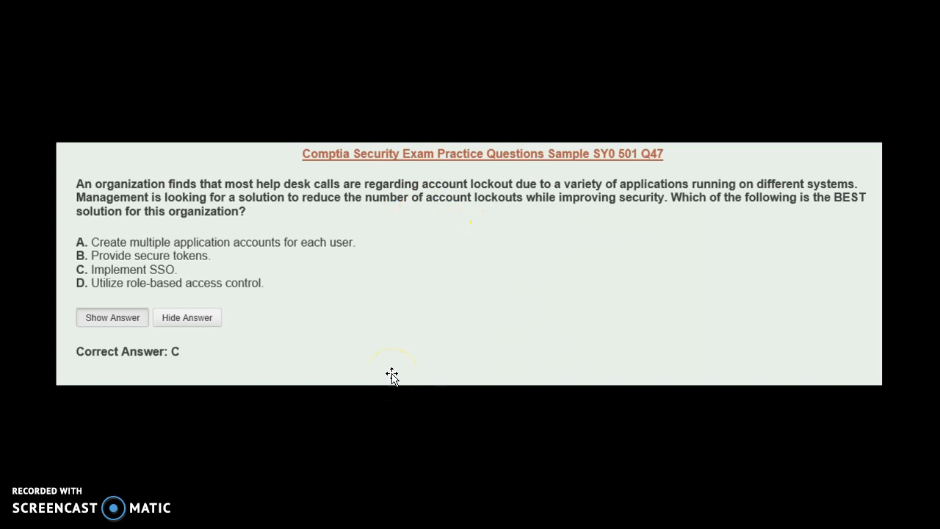
{"action": "left_click", "coordinate": [379, 375]}
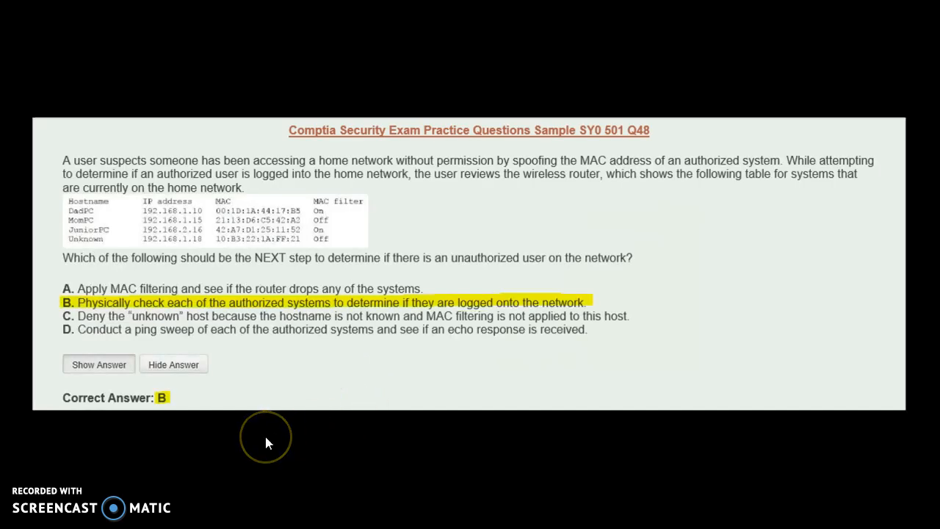
{"action": "mouse_move", "coordinate": [268, 443]}
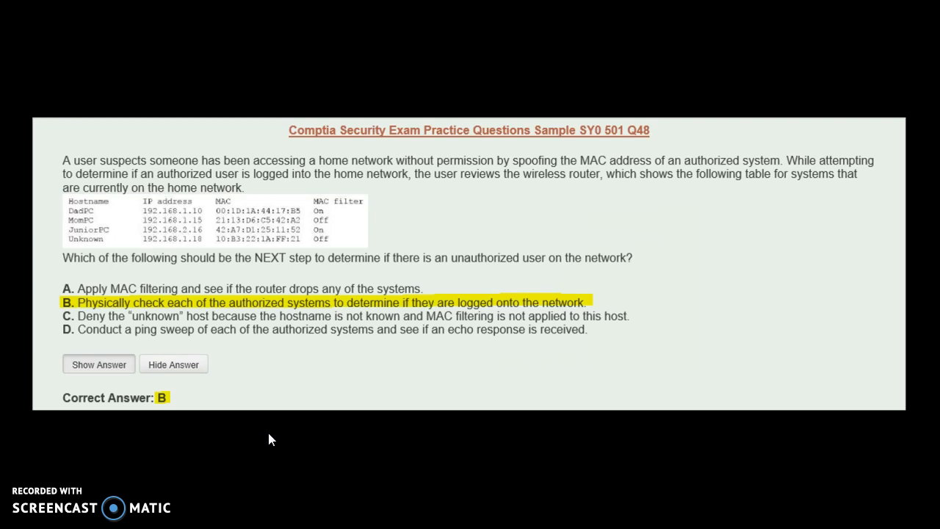
{"action": "mouse_move", "coordinate": [272, 437]}
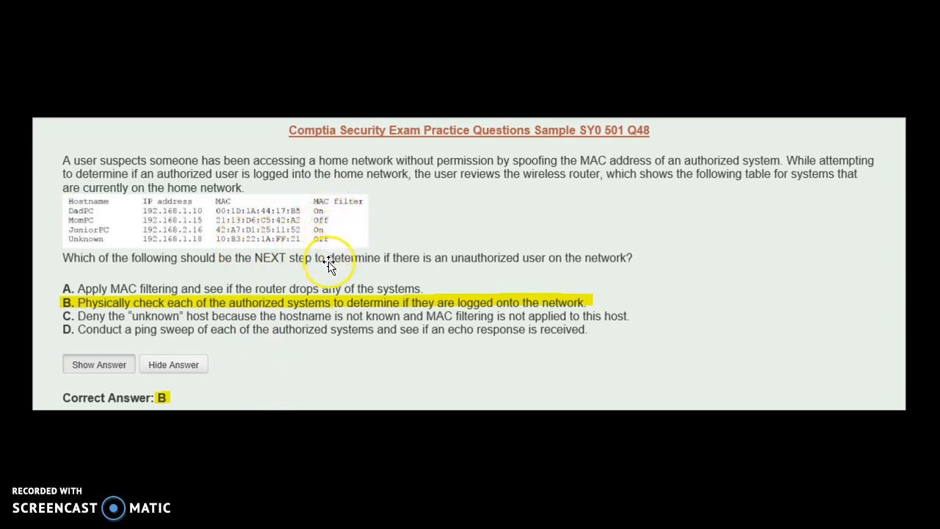
{"action": "mouse_move", "coordinate": [183, 277]}
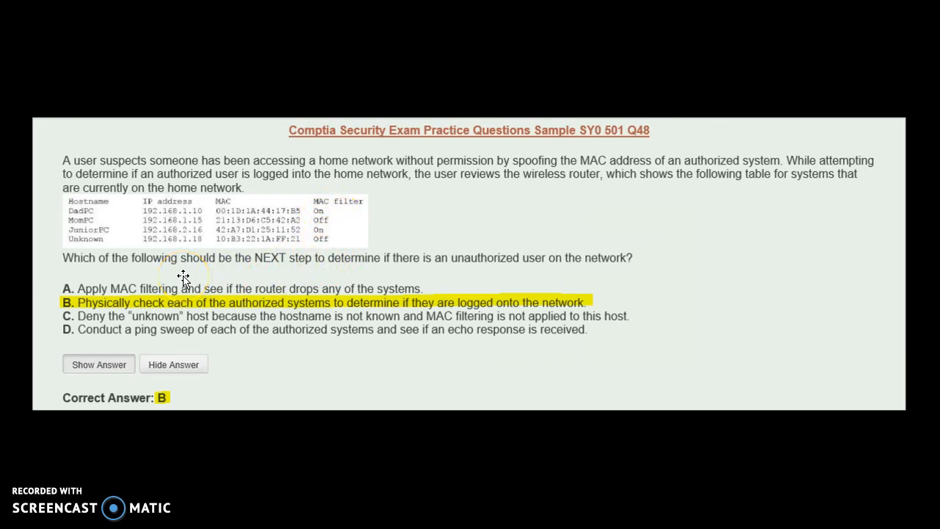
{"action": "mouse_move", "coordinate": [176, 274]}
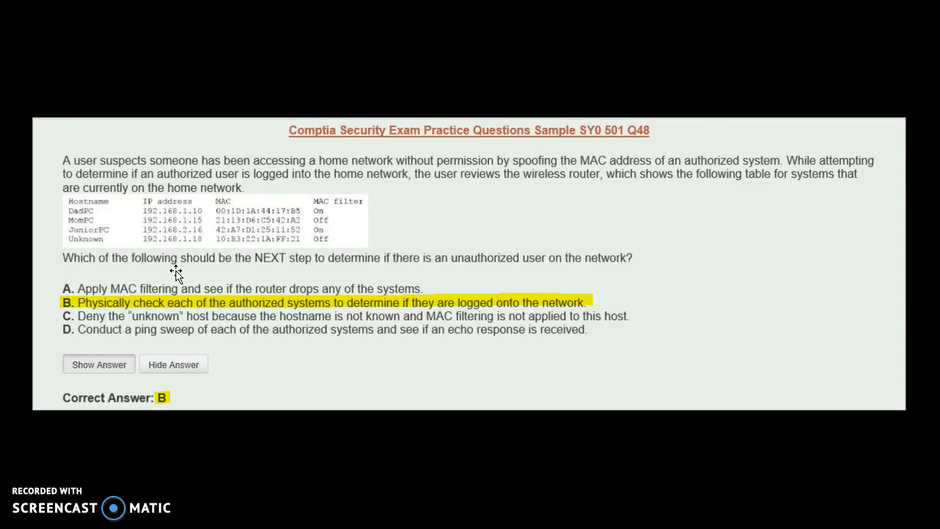
{"action": "left_click", "coordinate": [147, 302]}
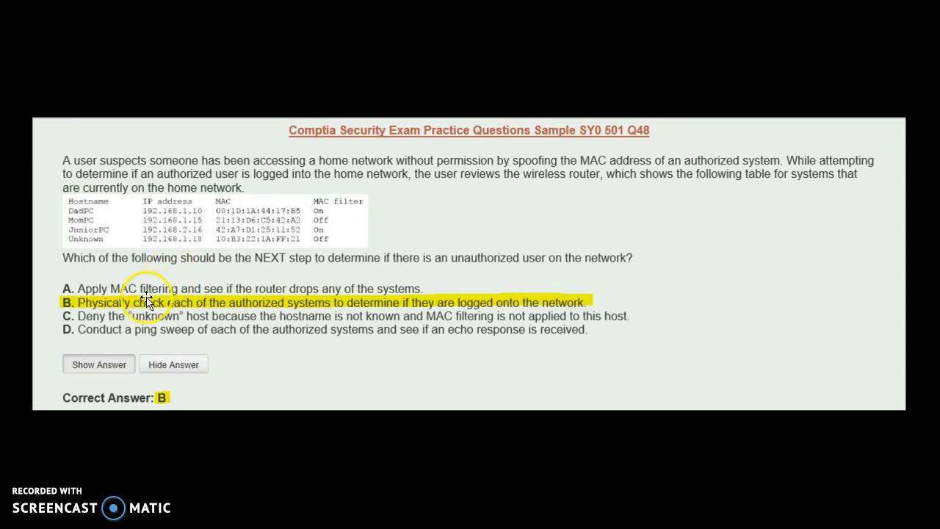
{"action": "mouse_move", "coordinate": [340, 317]}
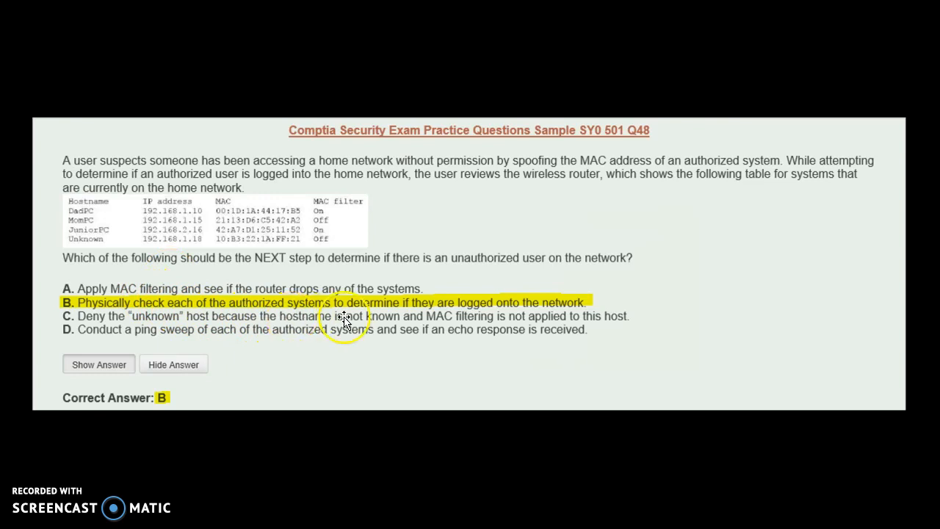
{"action": "mouse_move", "coordinate": [344, 390]}
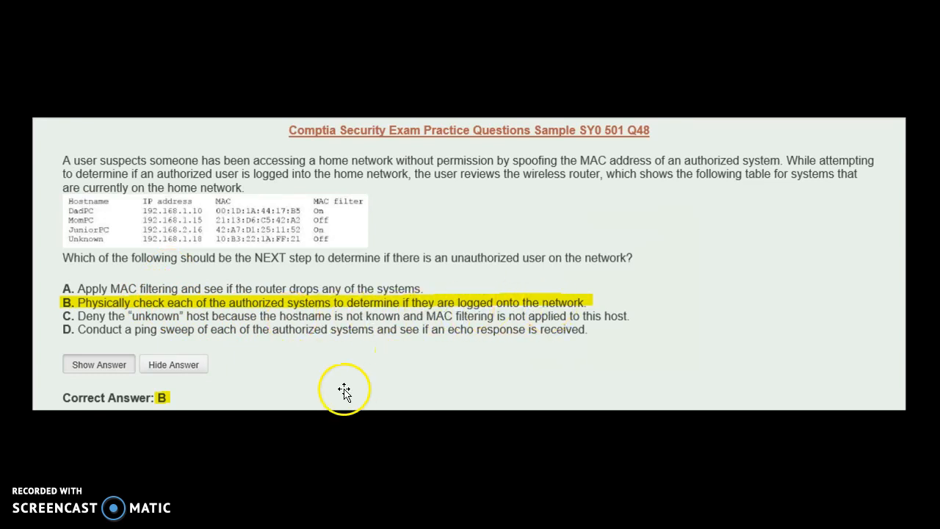
{"action": "mouse_move", "coordinate": [236, 373]}
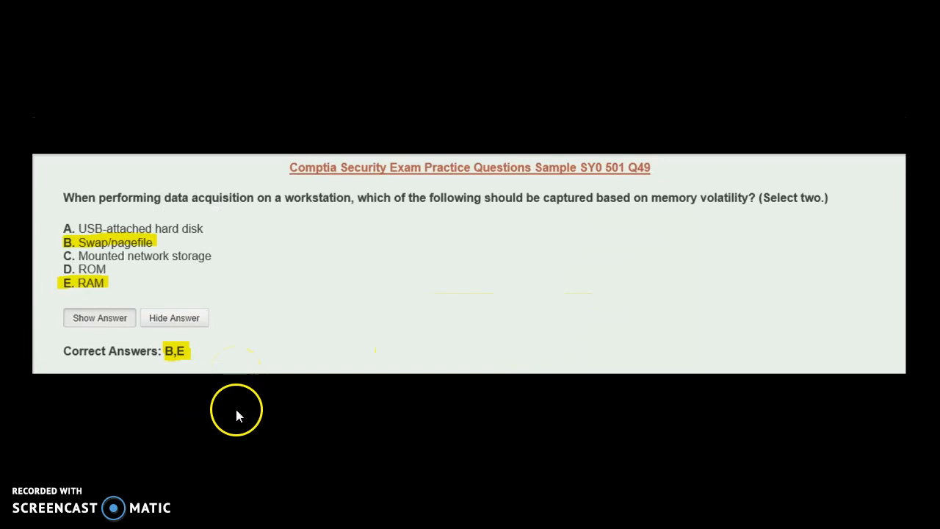
{"action": "mouse_move", "coordinate": [242, 415]}
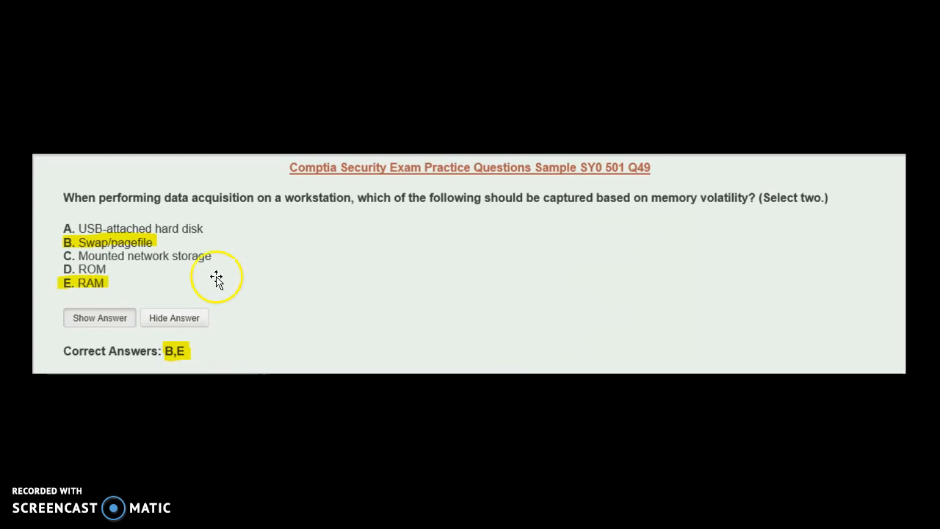
{"action": "mouse_move", "coordinate": [179, 248]}
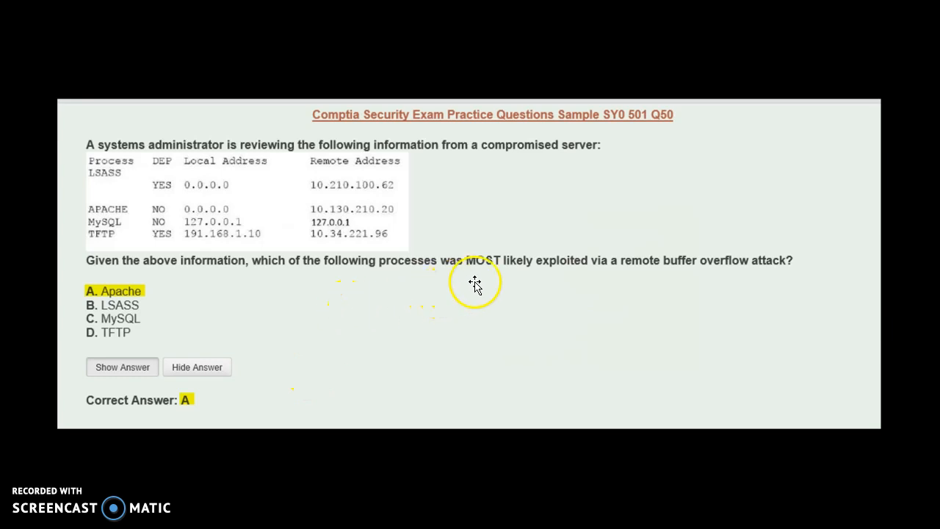
{"action": "mouse_move", "coordinate": [653, 283]}
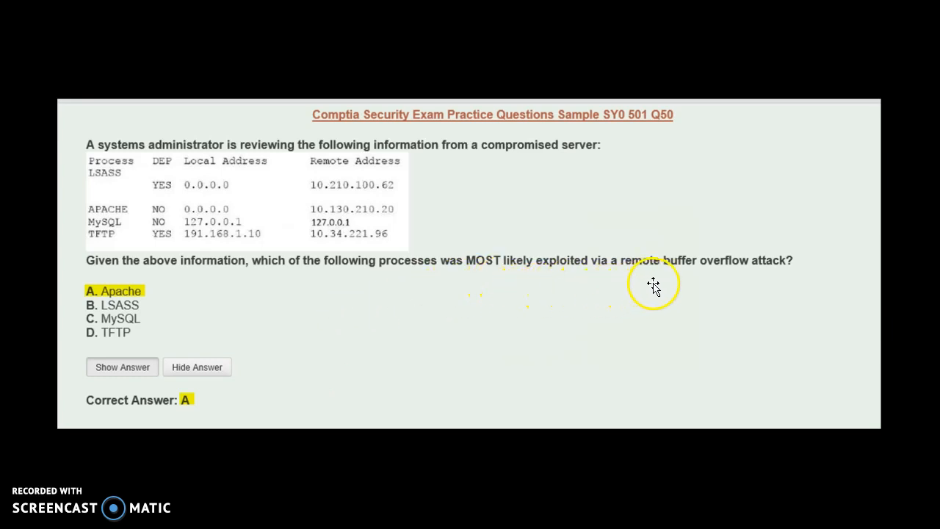
{"action": "mouse_move", "coordinate": [785, 276]}
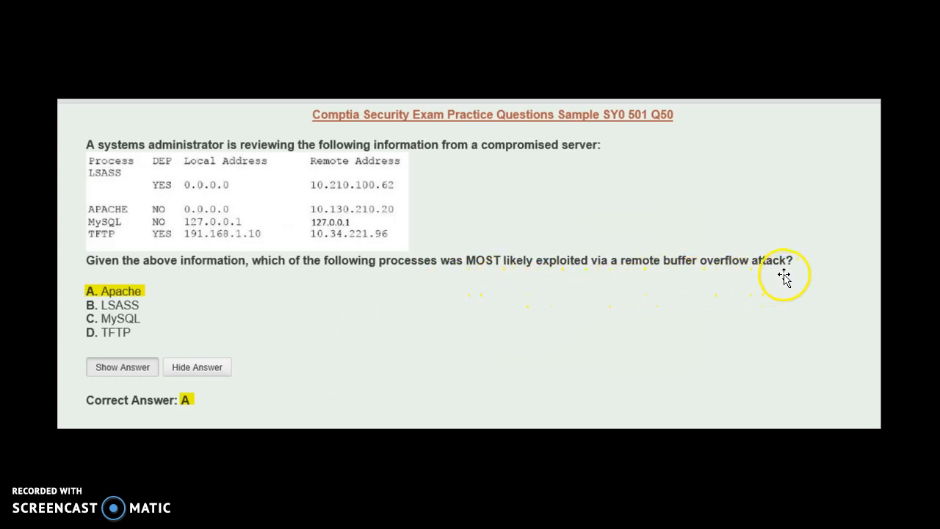
{"action": "mouse_move", "coordinate": [134, 212]}
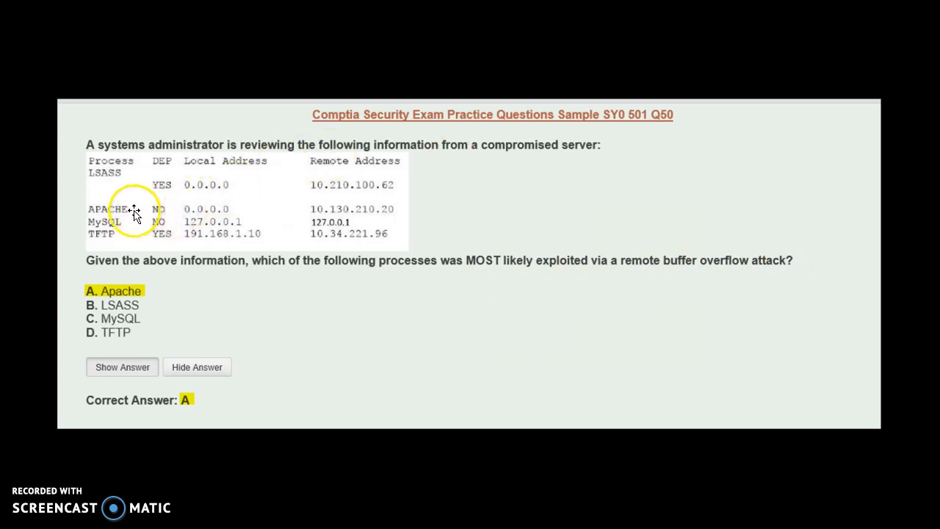
{"action": "mouse_move", "coordinate": [150, 213]}
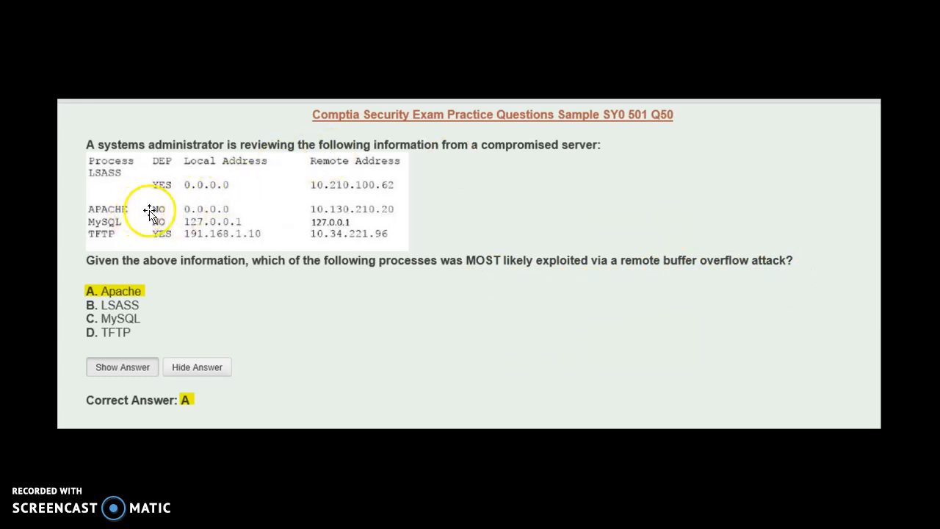
{"action": "mouse_move", "coordinate": [218, 211]}
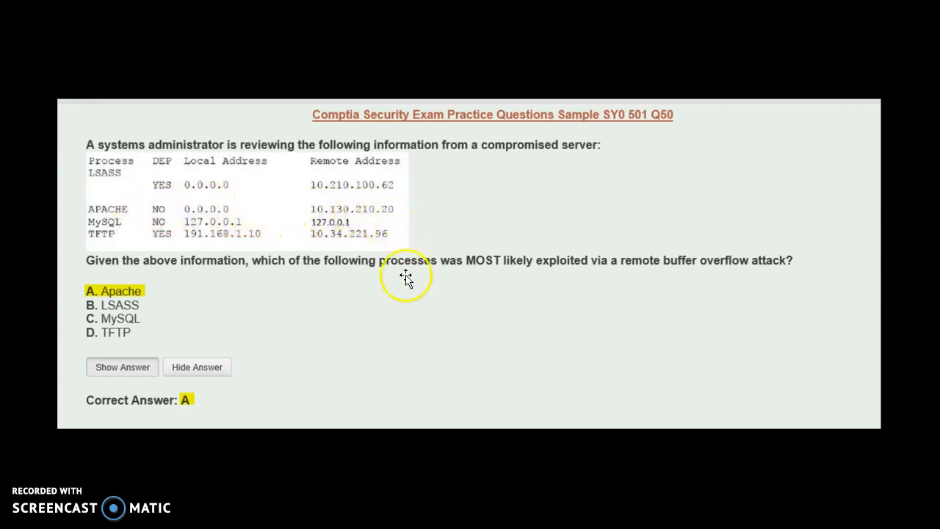
{"action": "mouse_move", "coordinate": [263, 380]}
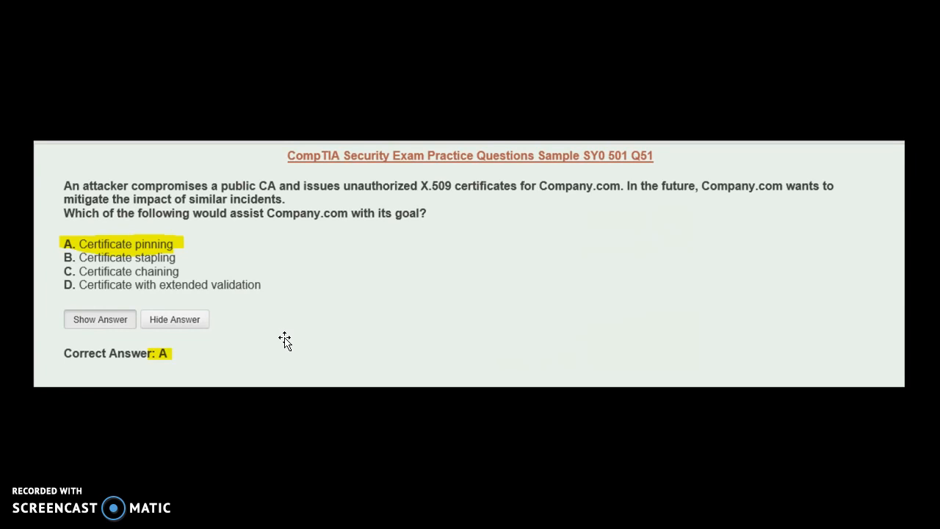
{"action": "mouse_move", "coordinate": [279, 335]}
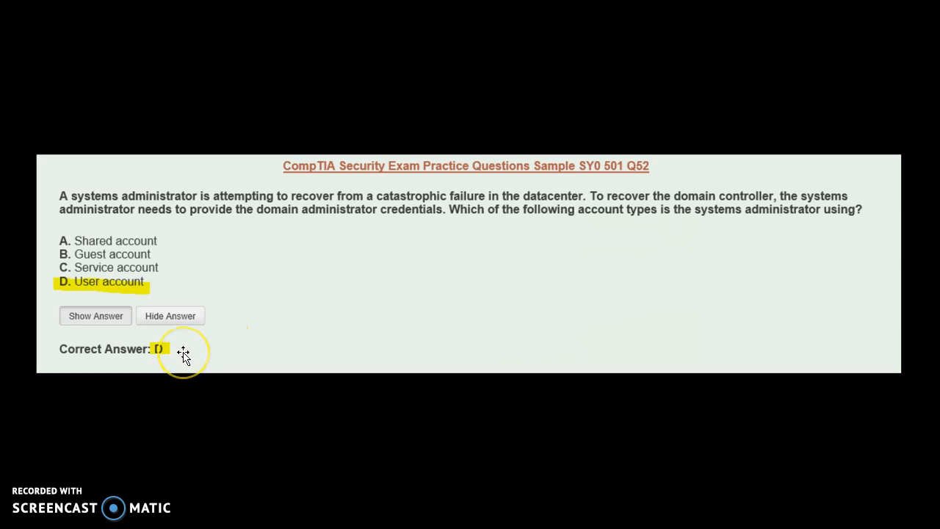
{"action": "mouse_move", "coordinate": [254, 339]}
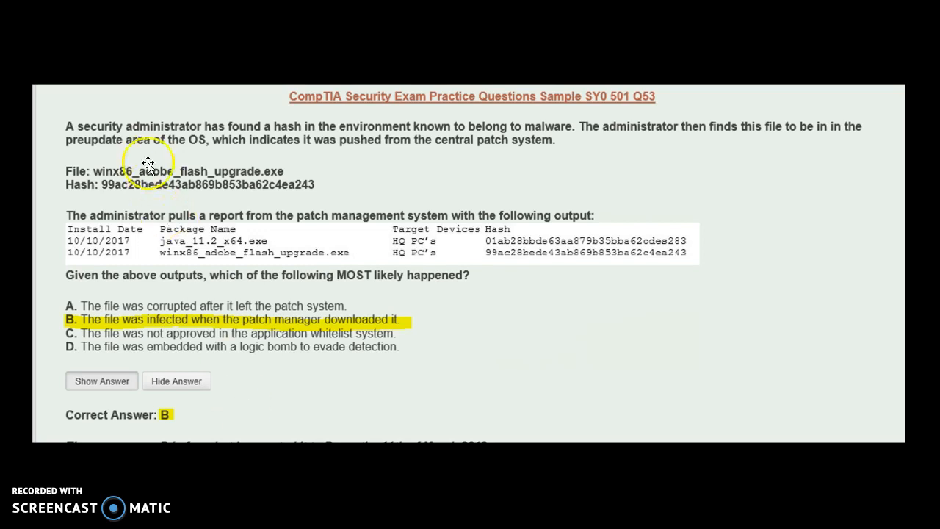
{"action": "mouse_move", "coordinate": [195, 190]}
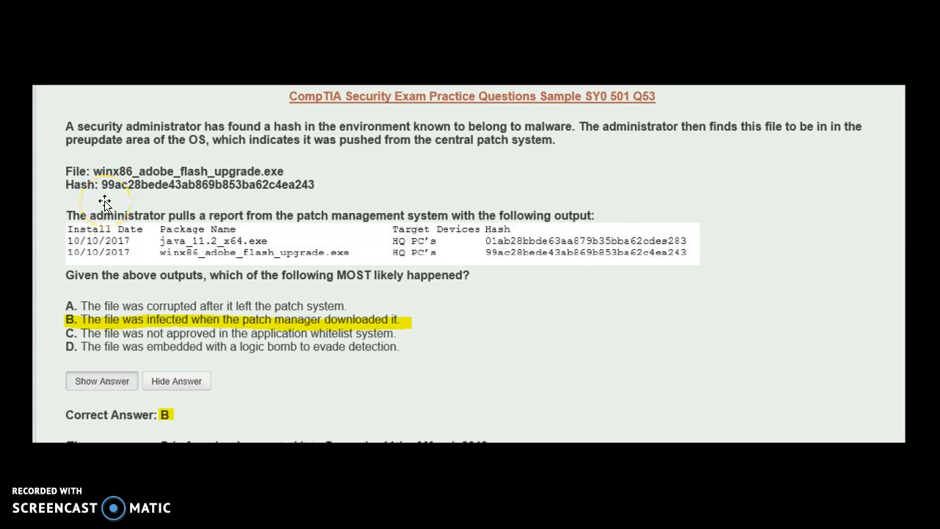
{"action": "mouse_move", "coordinate": [242, 241]}
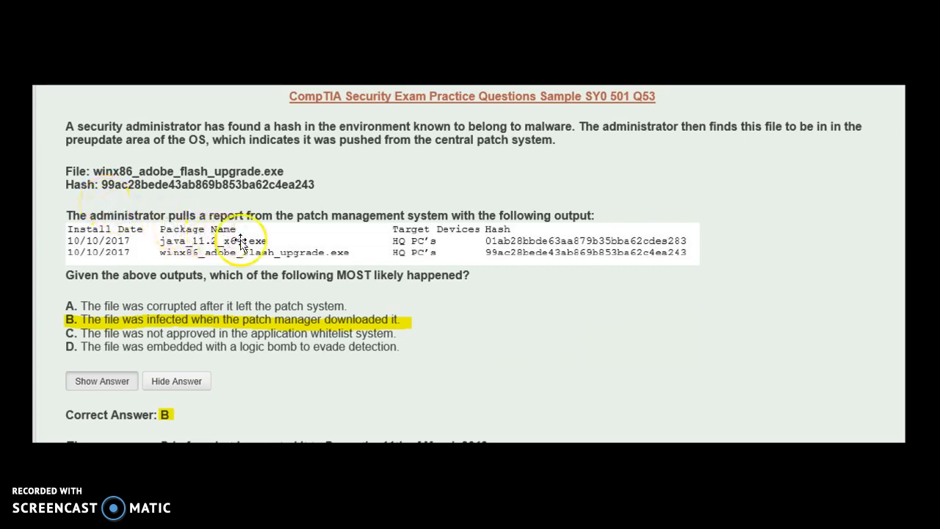
{"action": "mouse_move", "coordinate": [315, 240]}
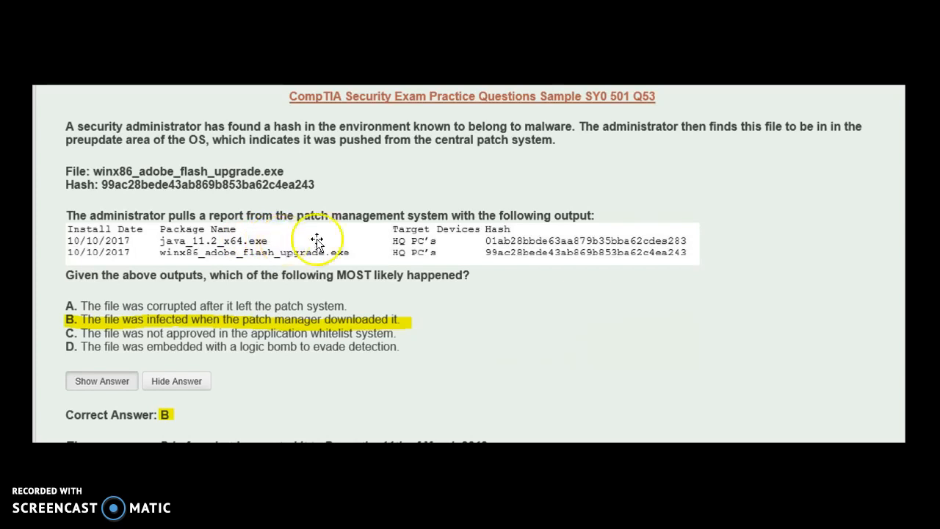
{"action": "mouse_move", "coordinate": [459, 348]}
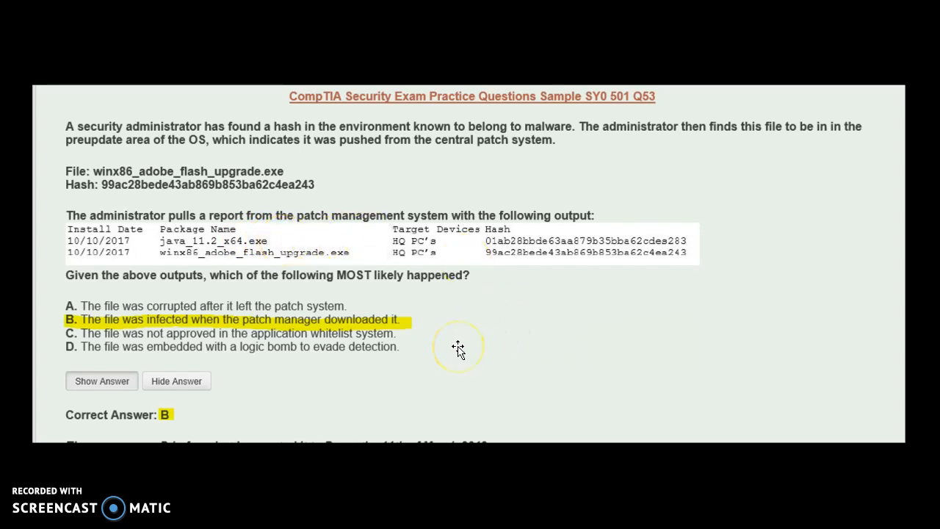
{"action": "mouse_move", "coordinate": [435, 362]}
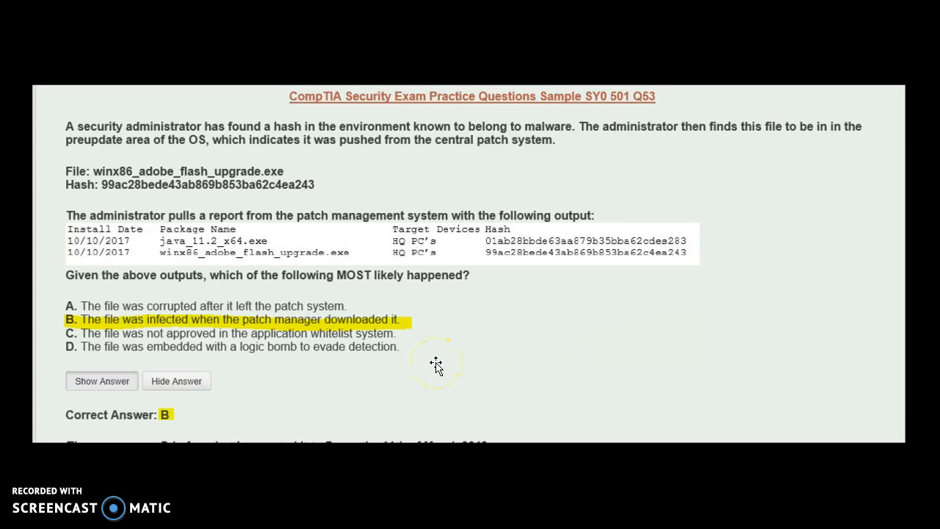
{"action": "mouse_move", "coordinate": [323, 243]}
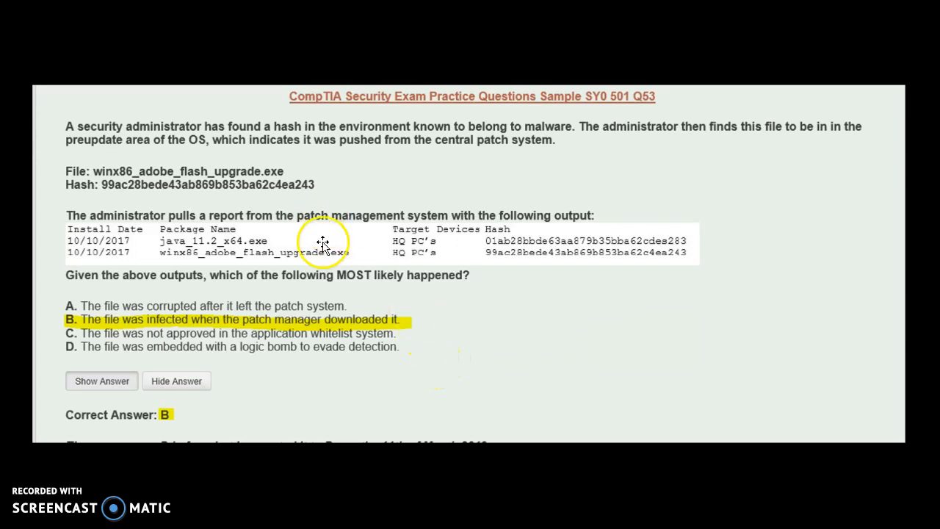
{"action": "mouse_move", "coordinate": [167, 422]}
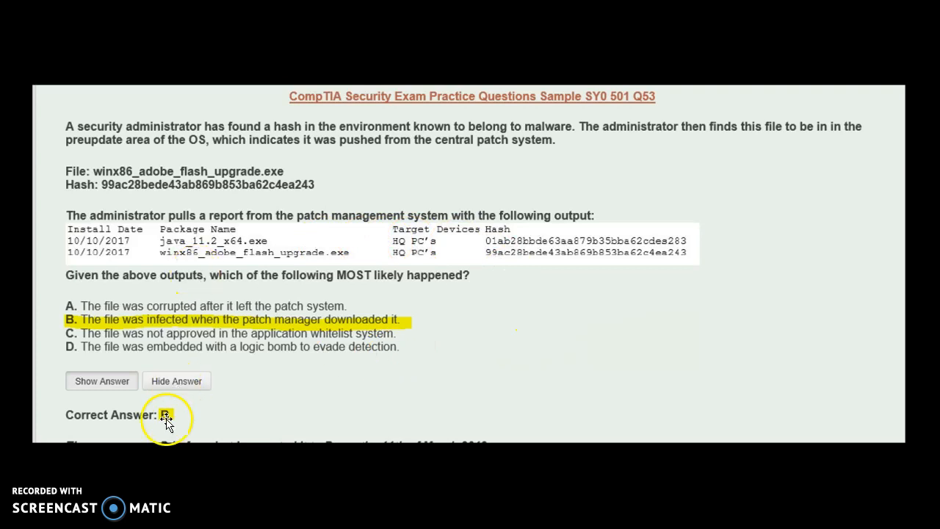
{"action": "mouse_move", "coordinate": [289, 388]}
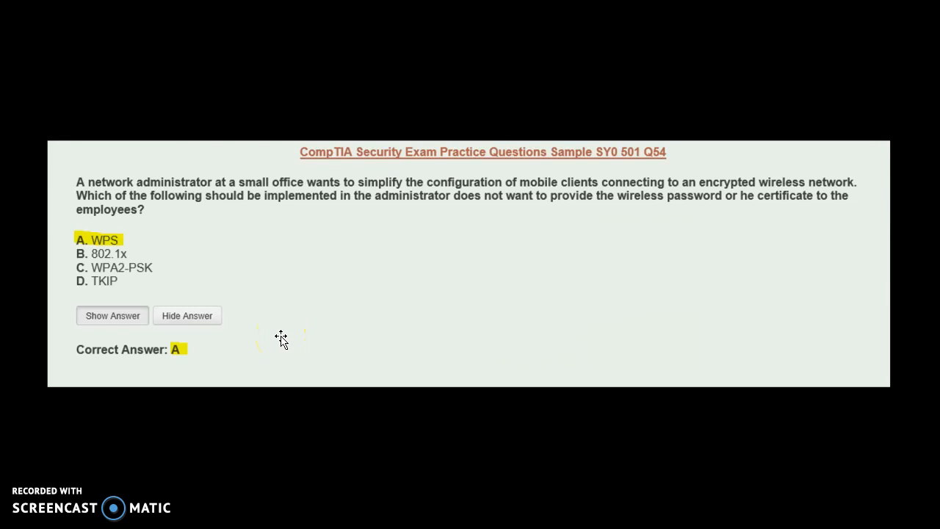
{"action": "mouse_move", "coordinate": [279, 339]}
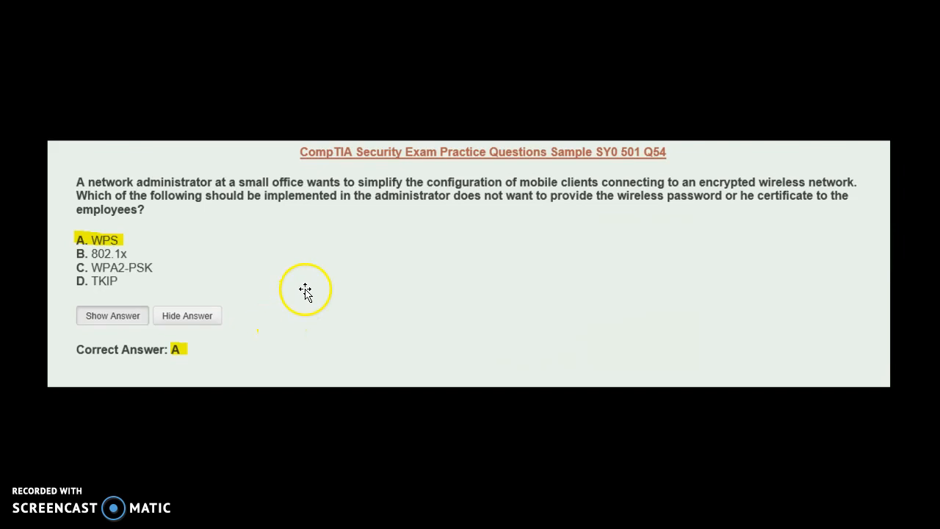
{"action": "mouse_move", "coordinate": [323, 266]}
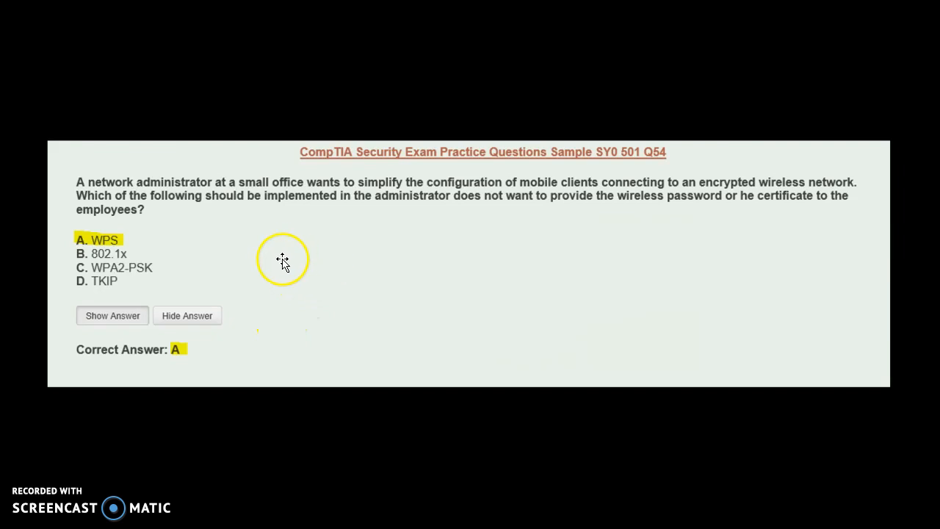
{"action": "mouse_move", "coordinate": [260, 330]}
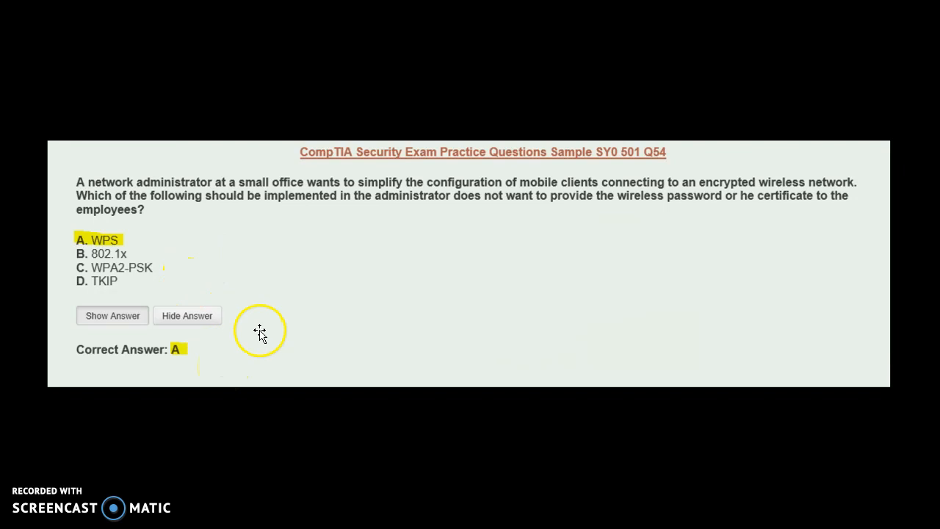
{"action": "mouse_move", "coordinate": [466, 304]}
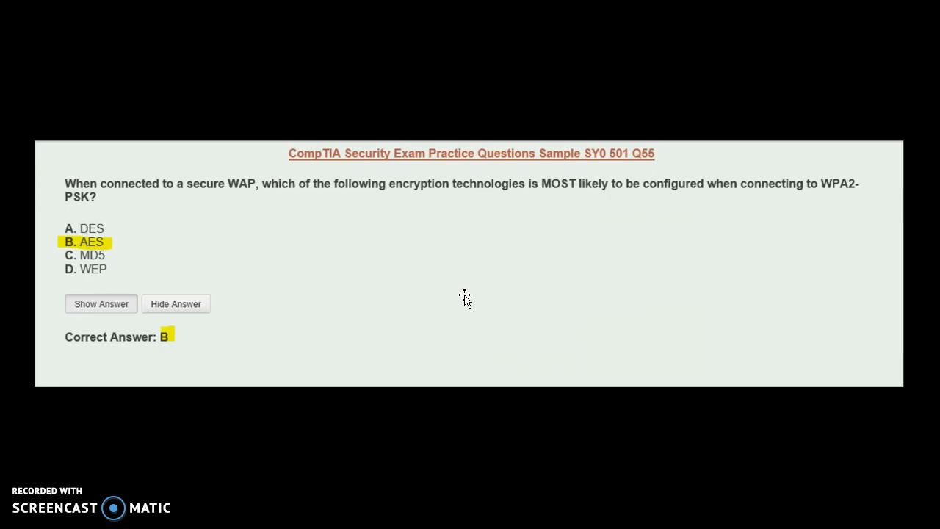
{"action": "mouse_move", "coordinate": [467, 267]}
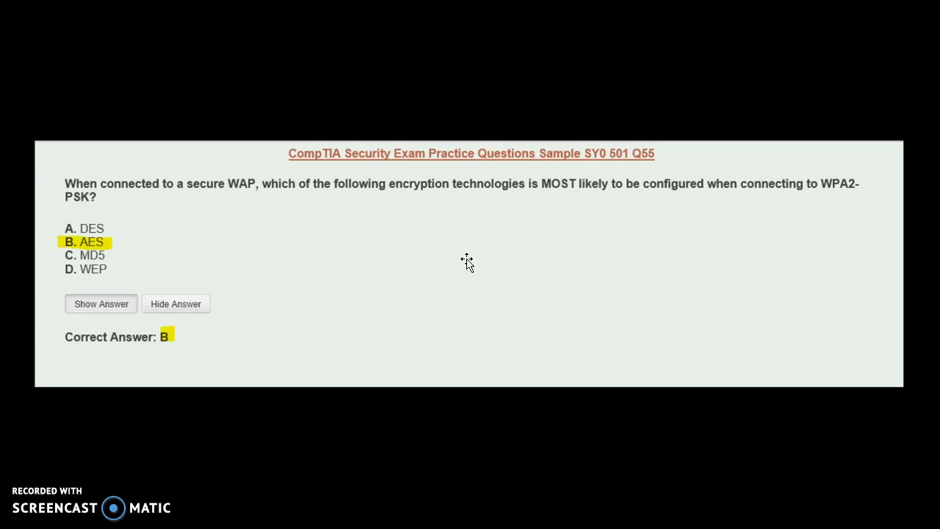
{"action": "left_click", "coordinate": [214, 345]}
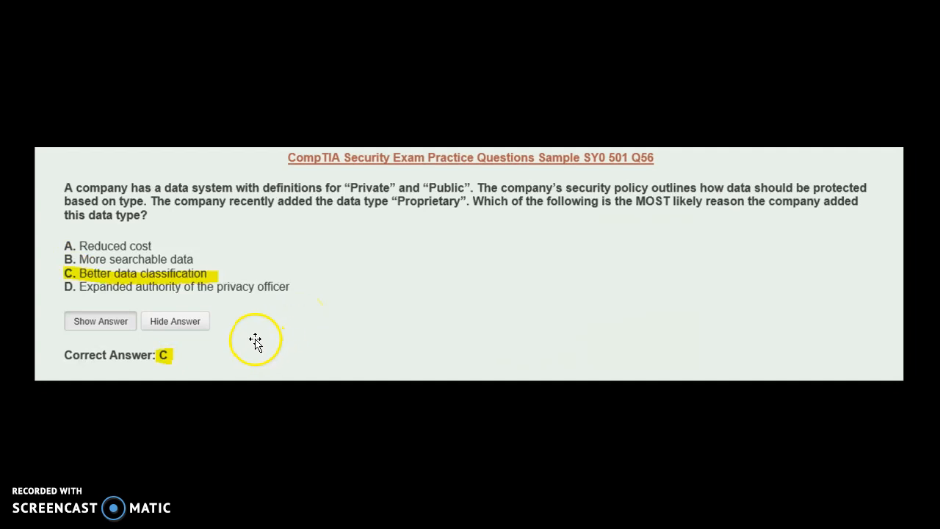
{"action": "mouse_move", "coordinate": [255, 330]}
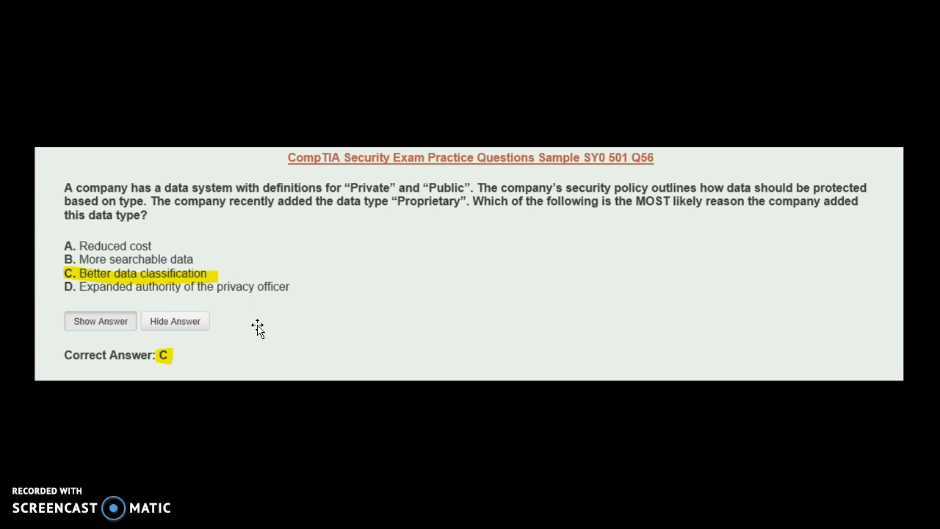
{"action": "left_click", "coordinate": [251, 325]}
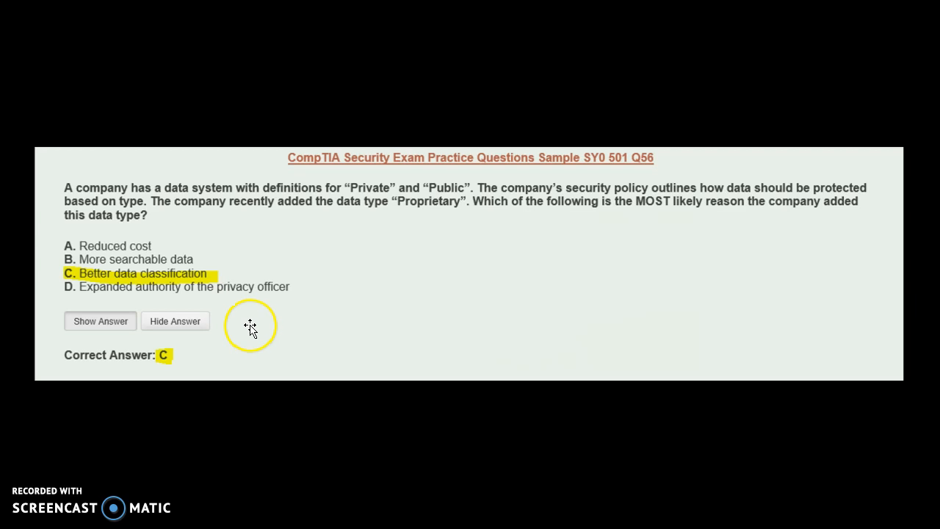
{"action": "mouse_move", "coordinate": [258, 321]}
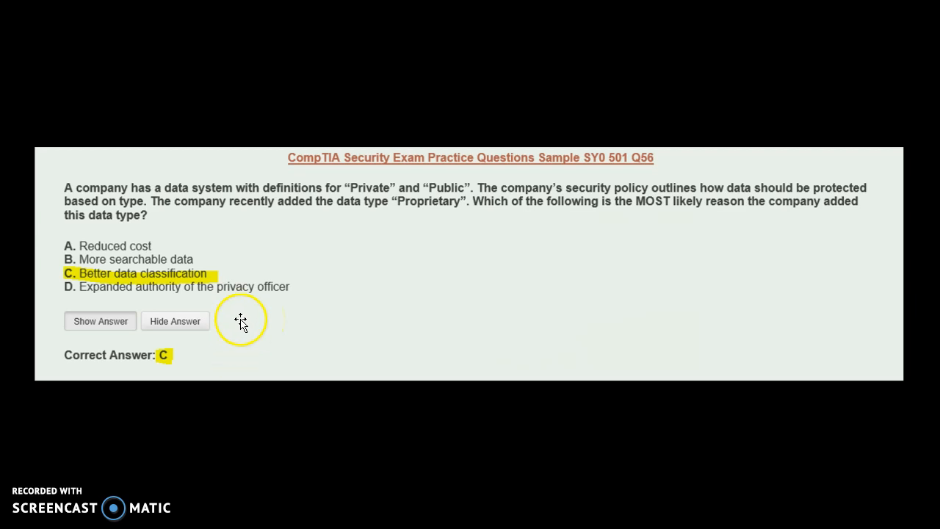
{"action": "mouse_move", "coordinate": [229, 276]}
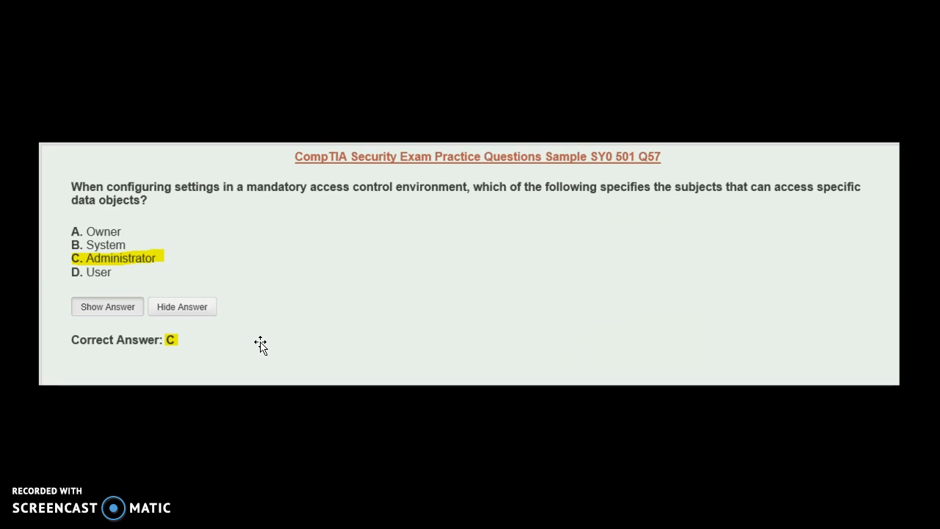
{"action": "left_click", "coordinate": [228, 341]}
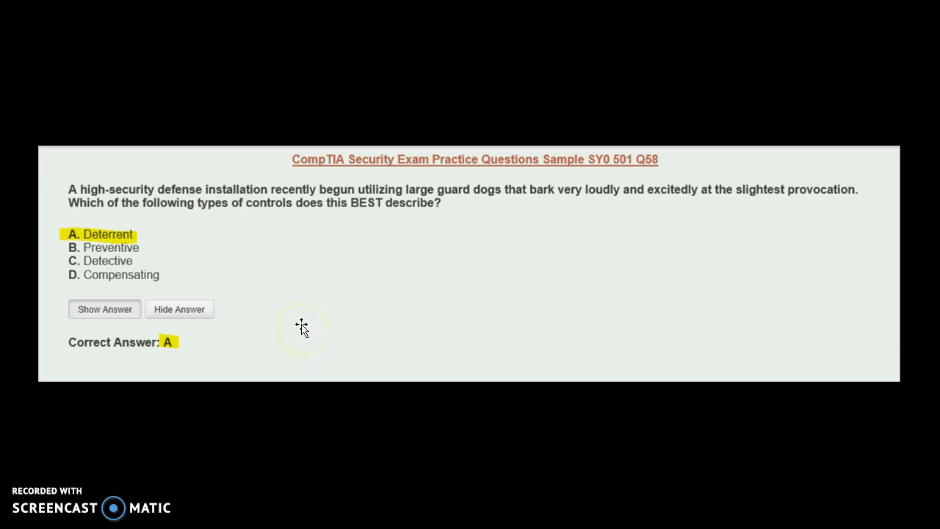
{"action": "mouse_move", "coordinate": [294, 311]}
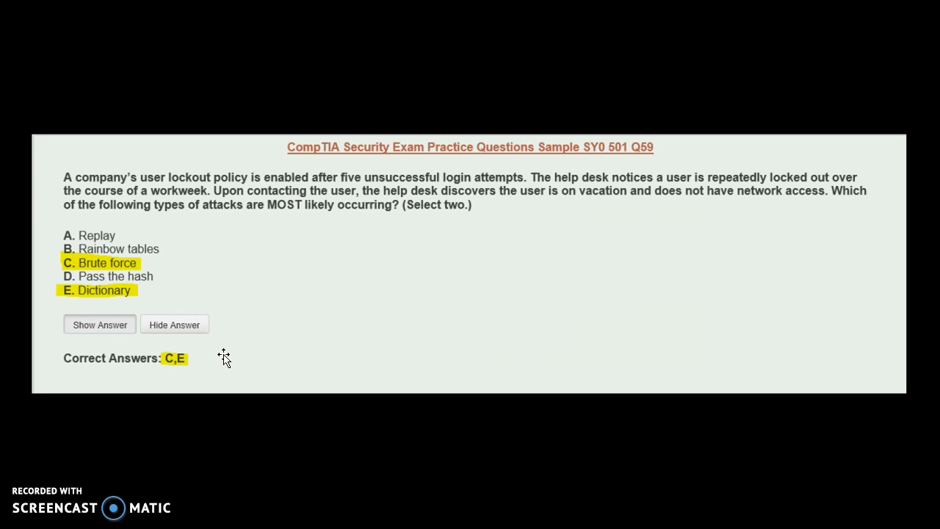
{"action": "mouse_move", "coordinate": [222, 351]}
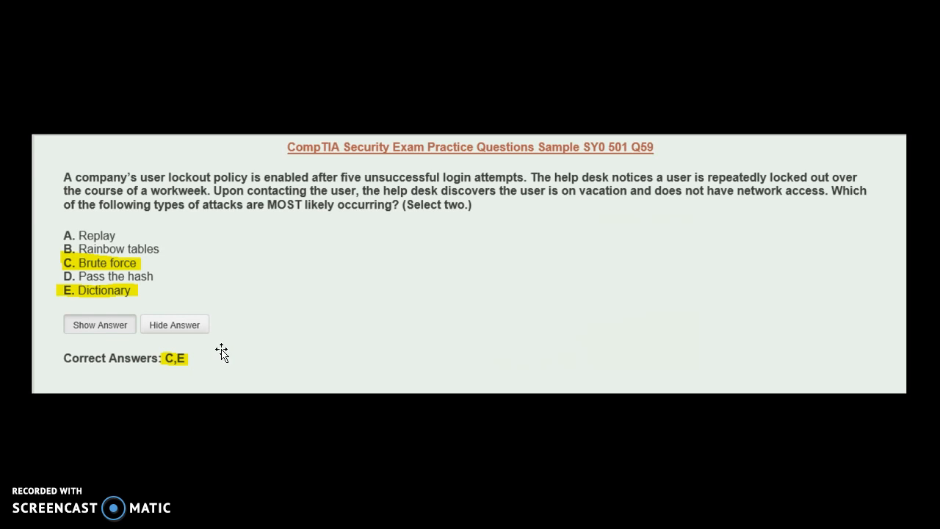
{"action": "left_click", "coordinate": [248, 346]}
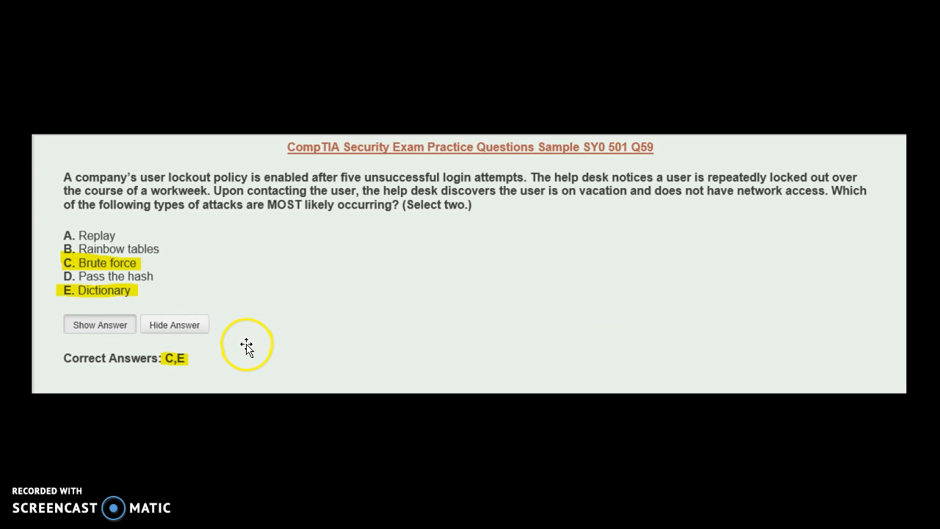
{"action": "mouse_move", "coordinate": [213, 250]}
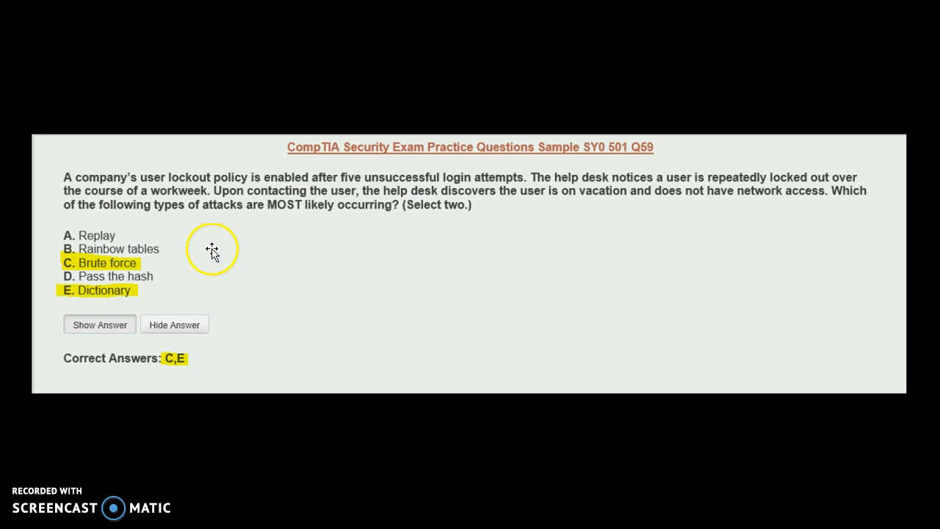
{"action": "mouse_move", "coordinate": [169, 302]}
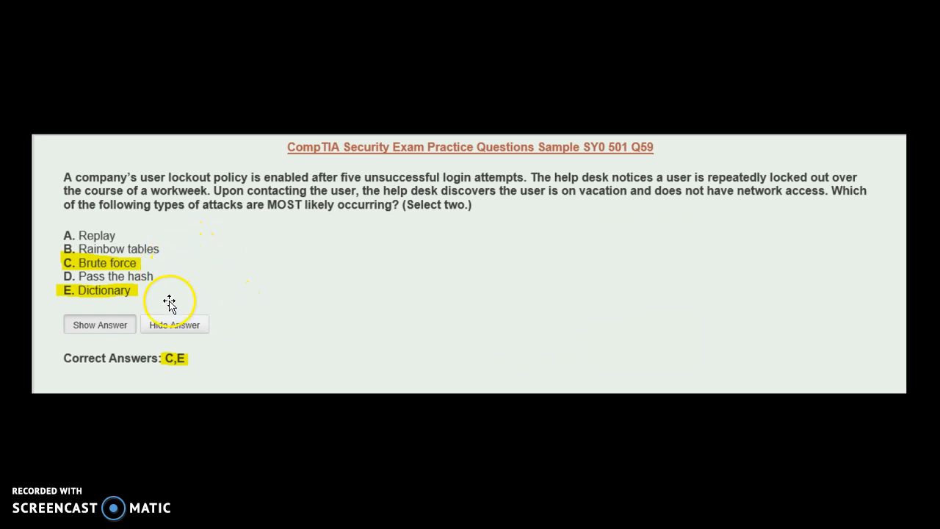
{"action": "mouse_move", "coordinate": [323, 315]}
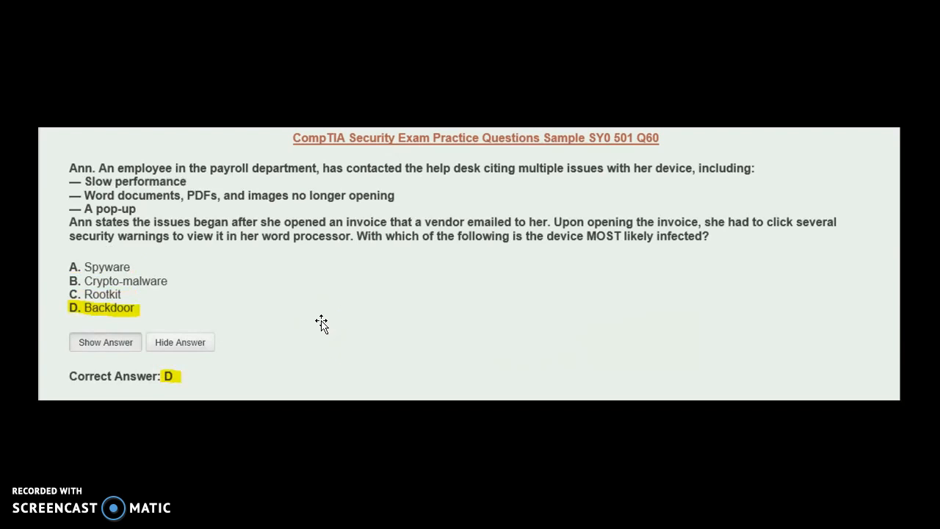
{"action": "mouse_move", "coordinate": [319, 318]}
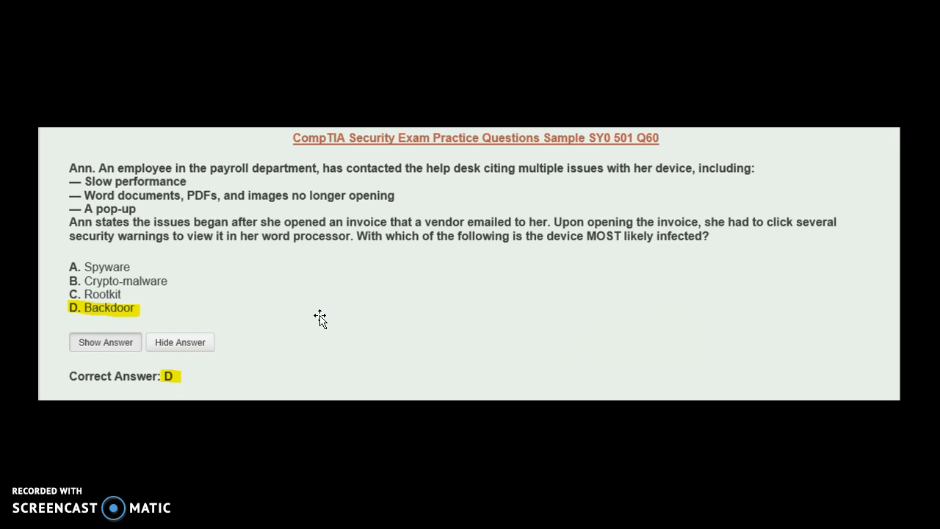
{"action": "mouse_move", "coordinate": [318, 317]}
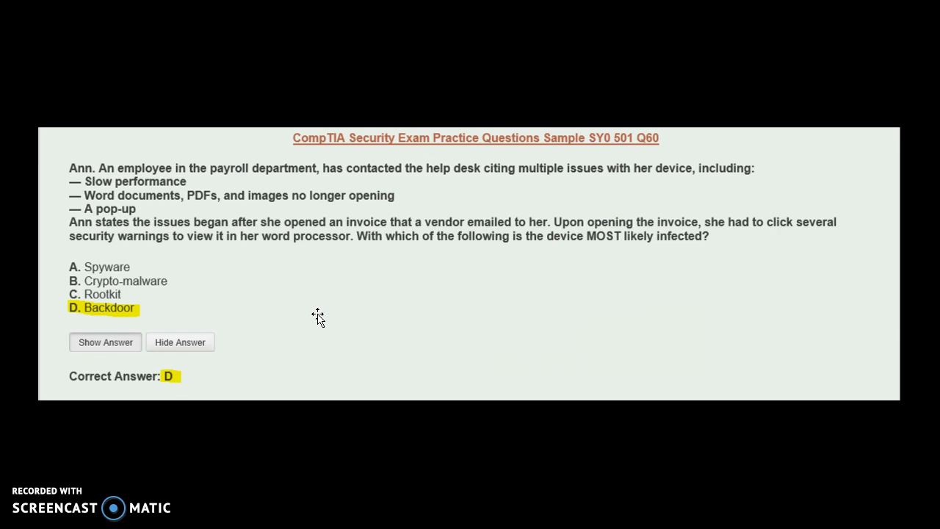
{"action": "mouse_move", "coordinate": [310, 310]}
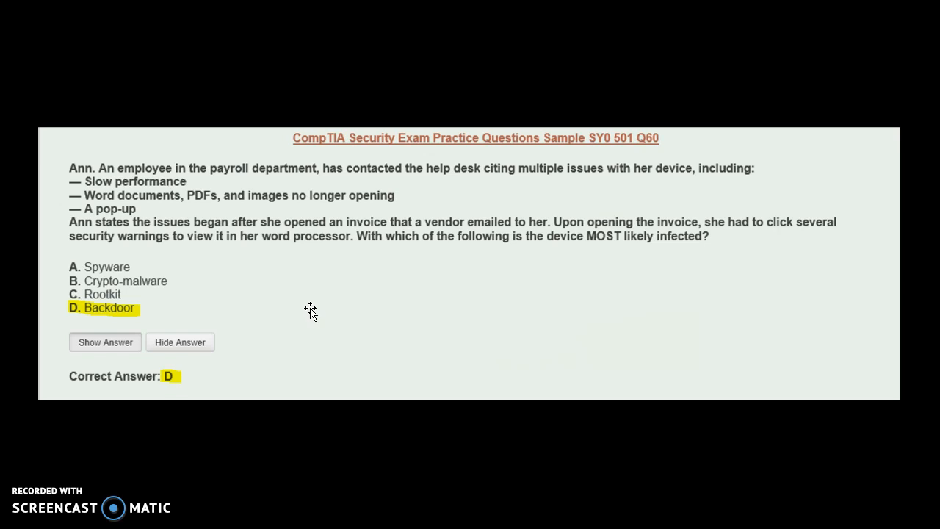
{"action": "mouse_move", "coordinate": [294, 306]}
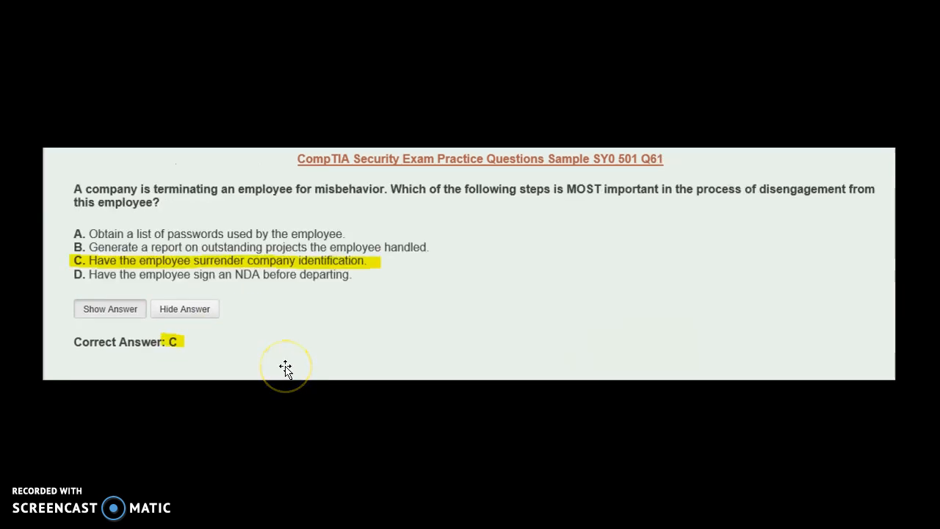
{"action": "mouse_move", "coordinate": [279, 346]}
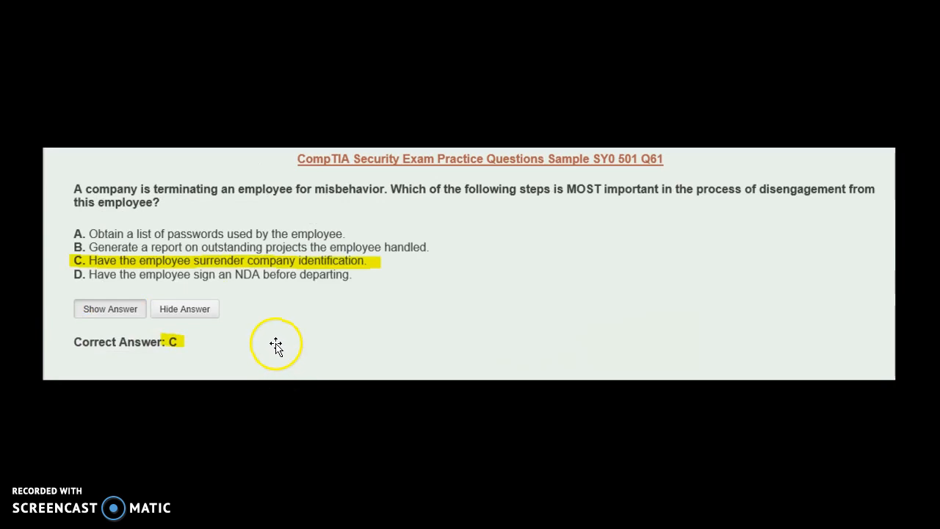
{"action": "mouse_move", "coordinate": [276, 344]}
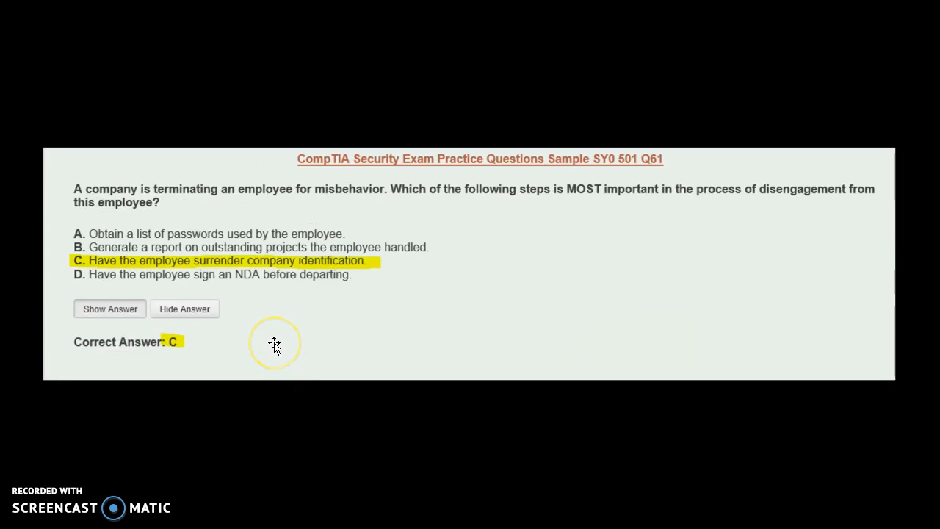
{"action": "mouse_move", "coordinate": [212, 355]}
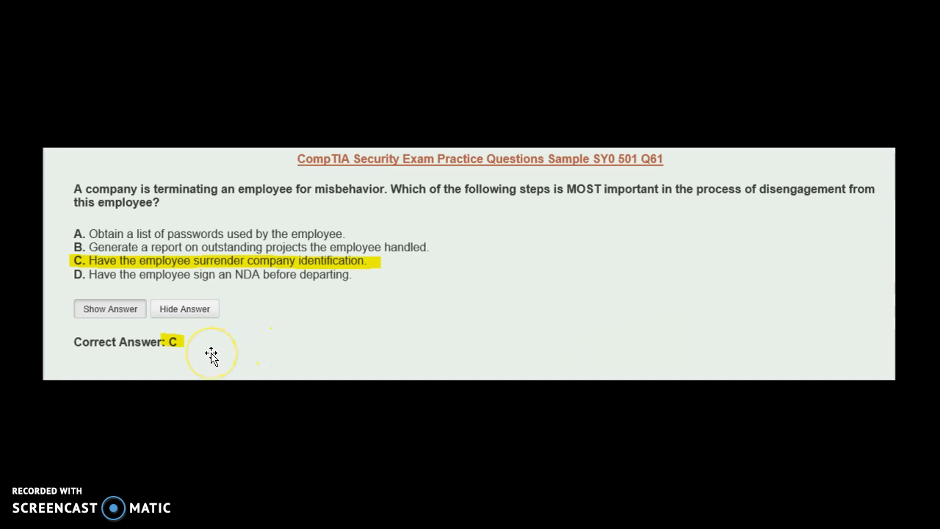
{"action": "mouse_move", "coordinate": [235, 349]}
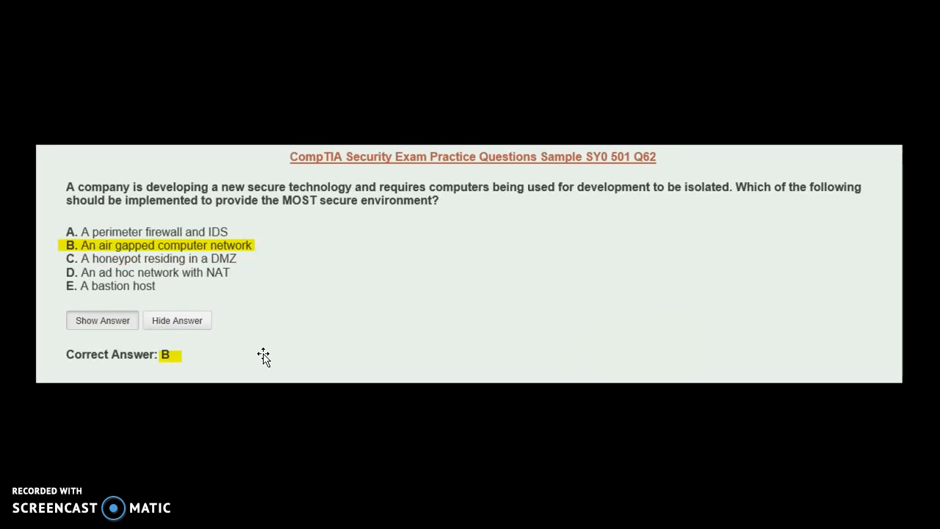
{"action": "left_click", "coordinate": [264, 308]}
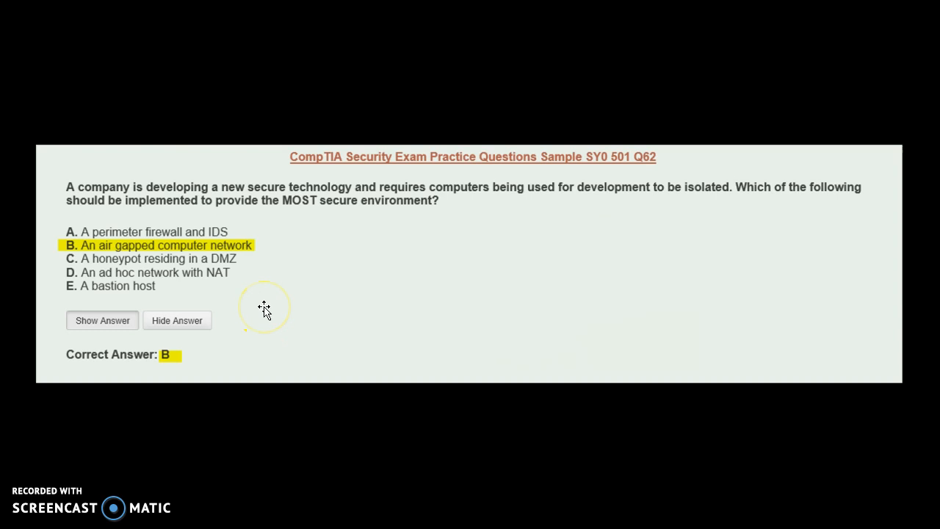
{"action": "mouse_move", "coordinate": [219, 356]}
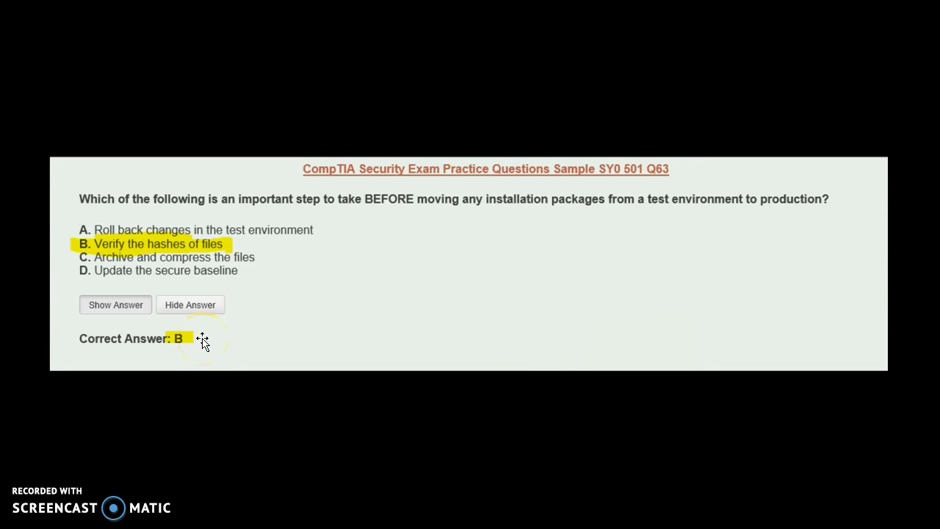
{"action": "mouse_move", "coordinate": [266, 324]}
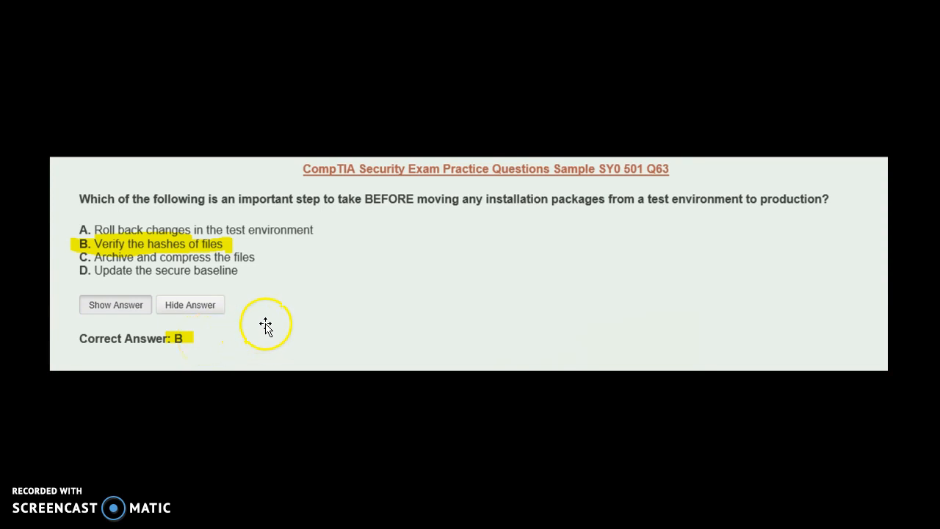